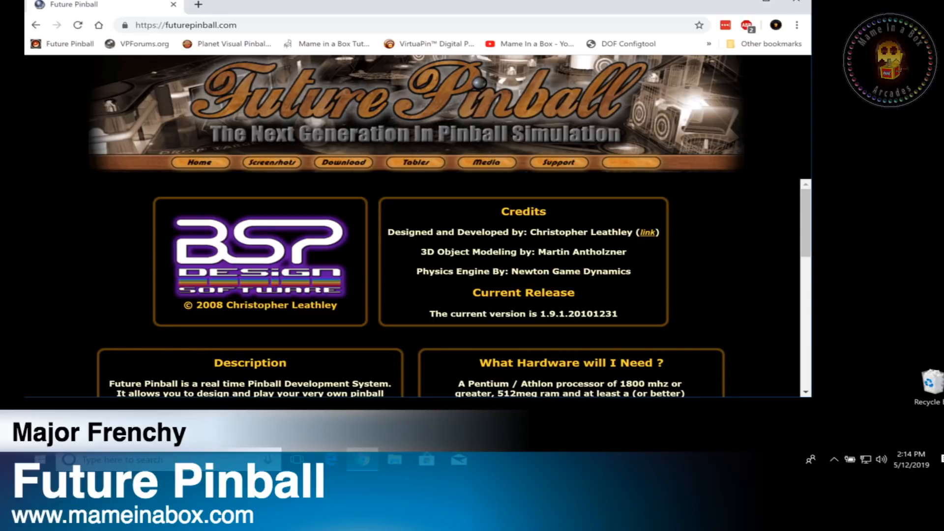
{"action": "mouse_move", "coordinate": [703, 344]}
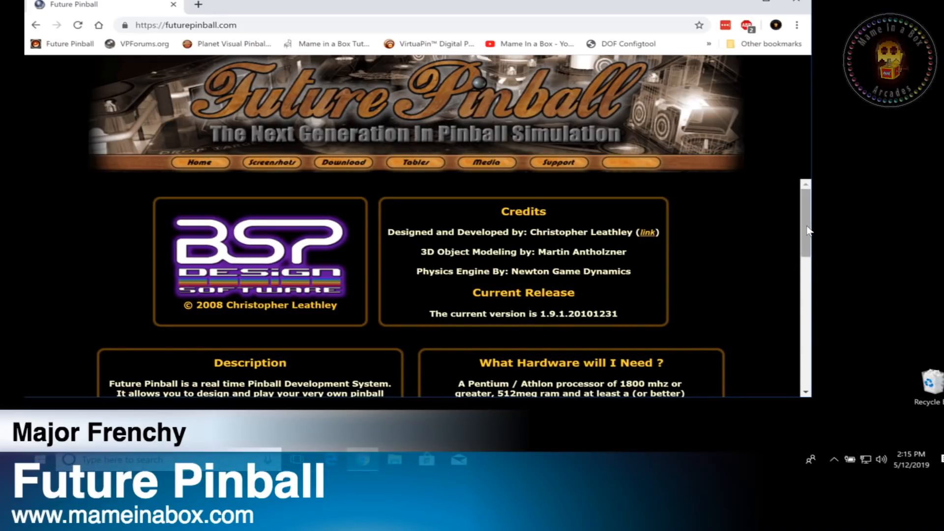
Accept the licence agreement and finish the Future Pinball installation wizard.
{"action": "scroll", "scroll_direction": "down", "scroll_amount": 3}
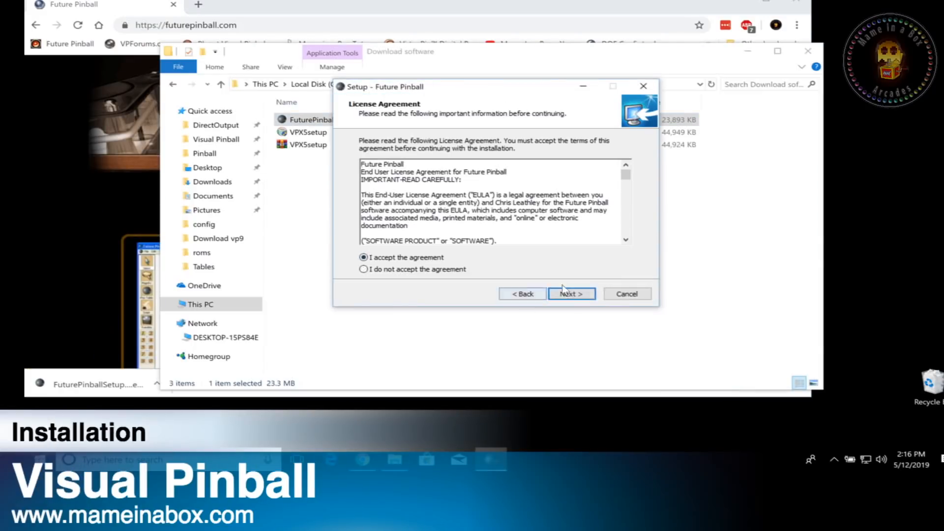
{"action": "left_click", "coordinate": [570, 294]}
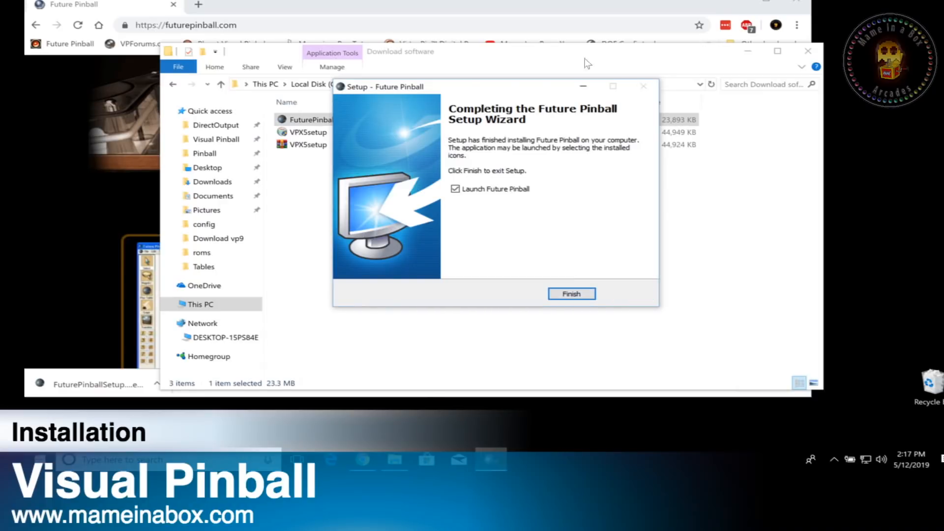
{"action": "left_click", "coordinate": [570, 294]}
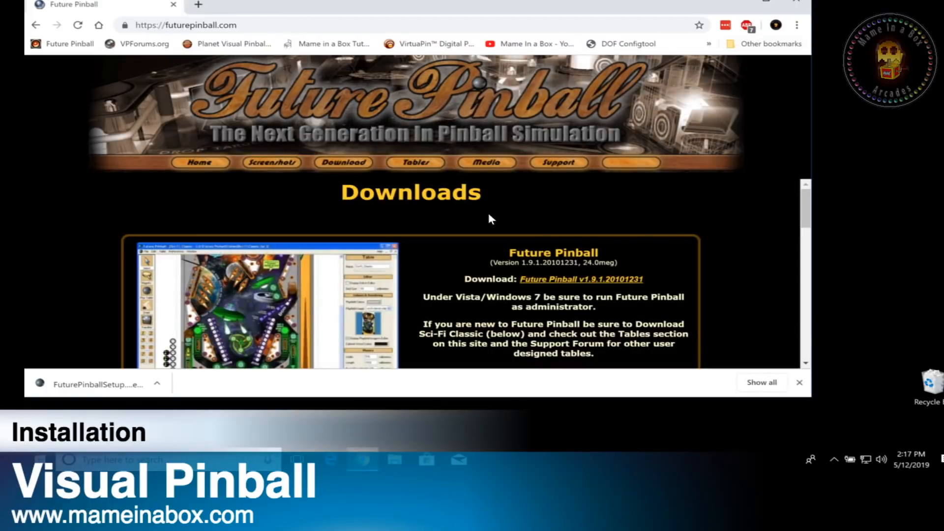
Go from the futurepinball.com home page to Downloads and scroll the list.
{"action": "left_click", "coordinate": [199, 163]}
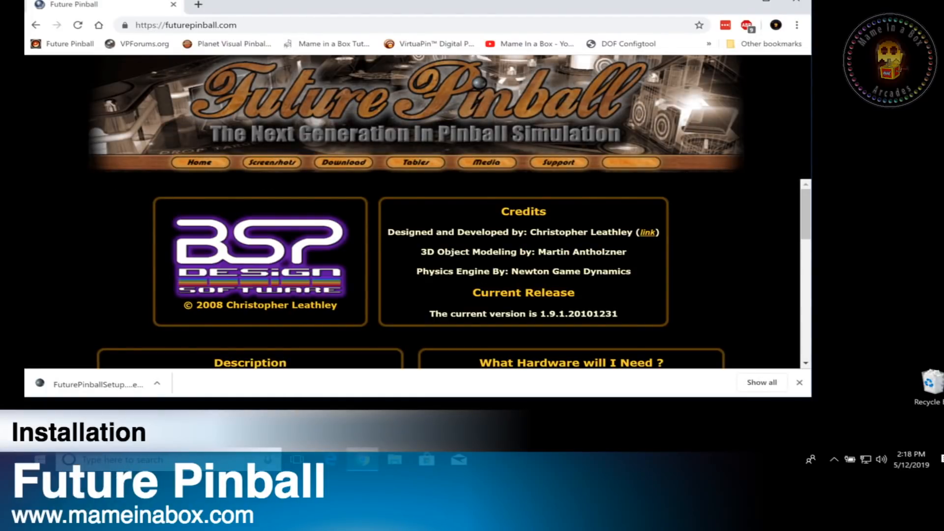
{"action": "left_click", "coordinate": [343, 163]}
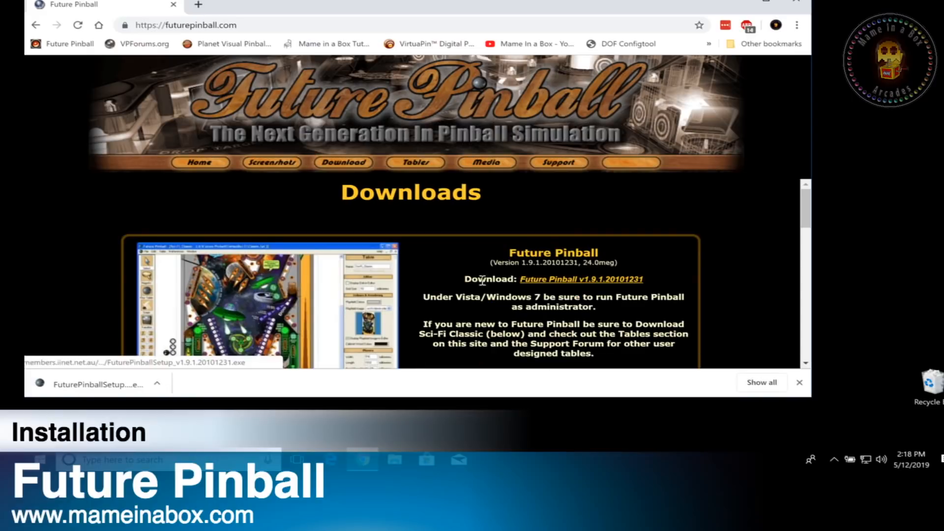
{"action": "scroll", "scroll_direction": "down", "scroll_amount": 3}
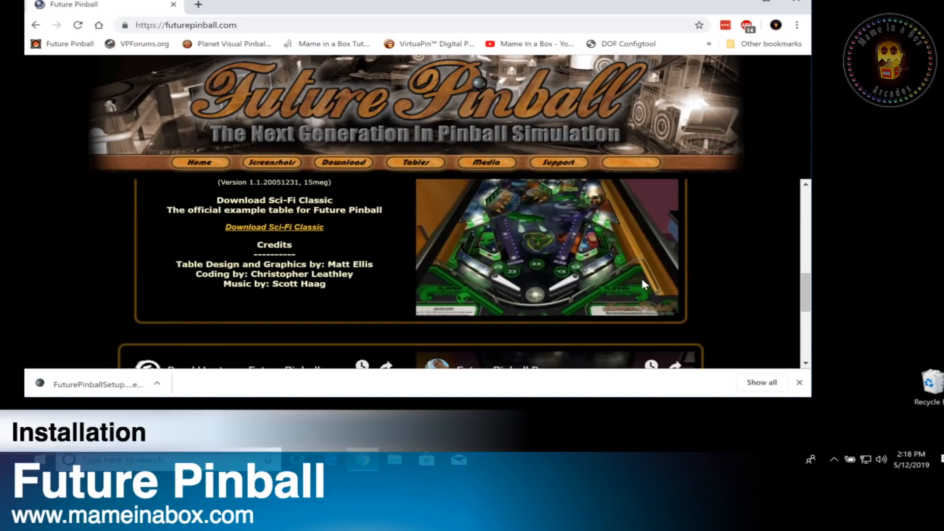
{"action": "scroll", "scroll_direction": "down", "scroll_amount": 3}
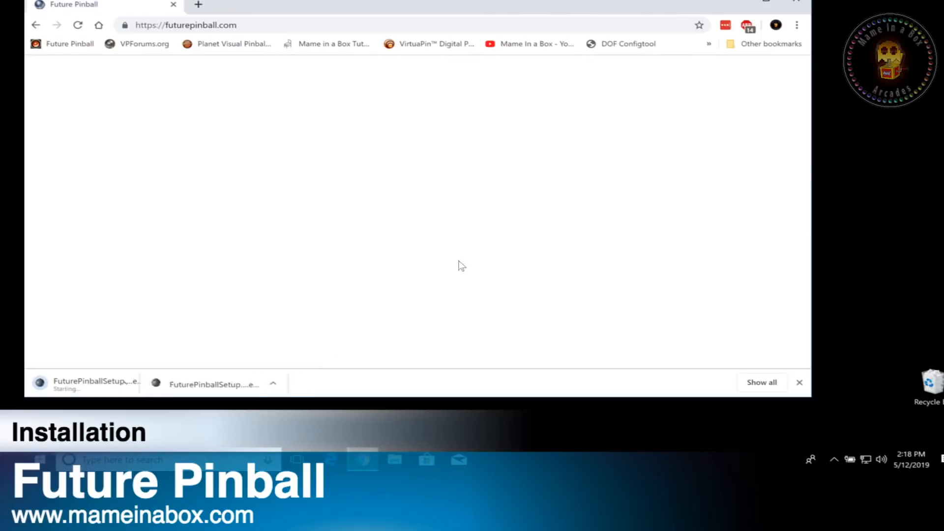
Run FuturePinballSetup_v1.9.1.20101231 from Download software and finish with Future Pinball launching.
{"action": "left_click", "coordinate": [306, 383]}
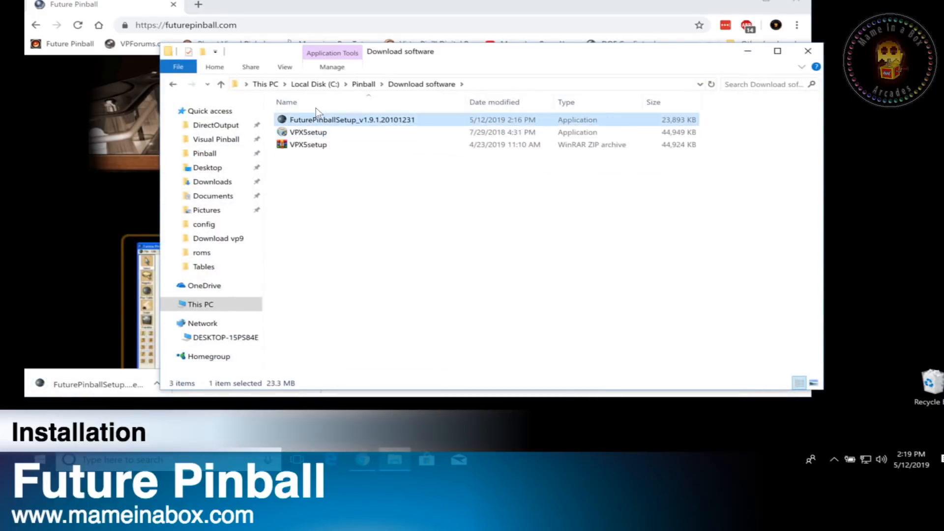
{"action": "mouse_move", "coordinate": [344, 119]}
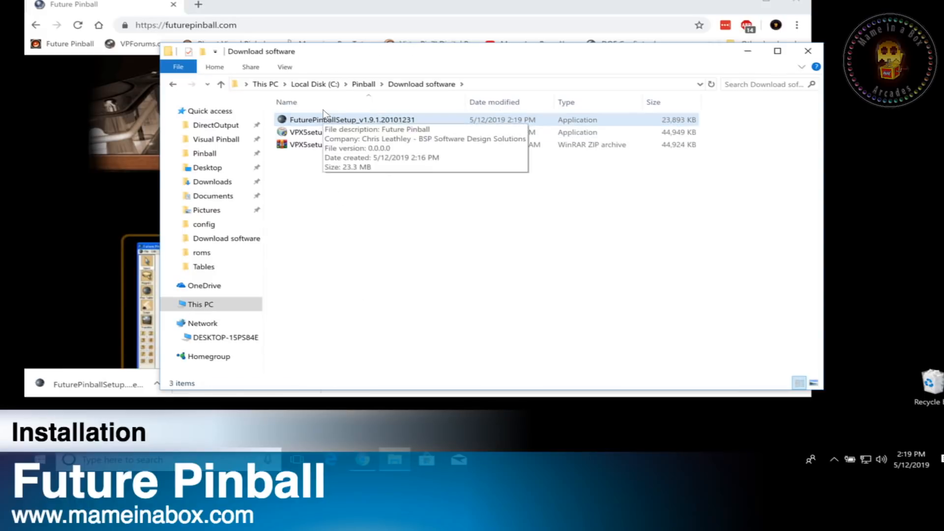
{"action": "double_click", "coordinate": [349, 119]}
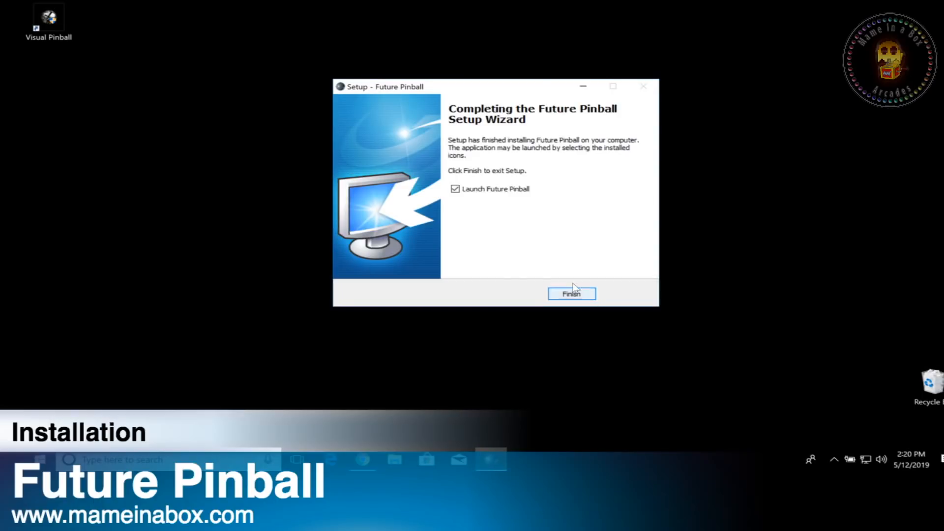
{"action": "left_click", "coordinate": [570, 294]}
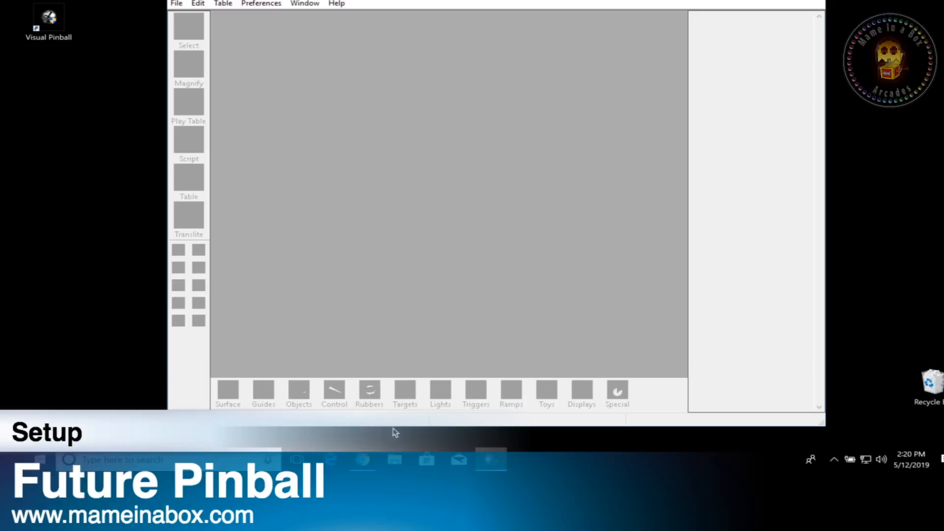
{"action": "mouse_move", "coordinate": [826, 428]}
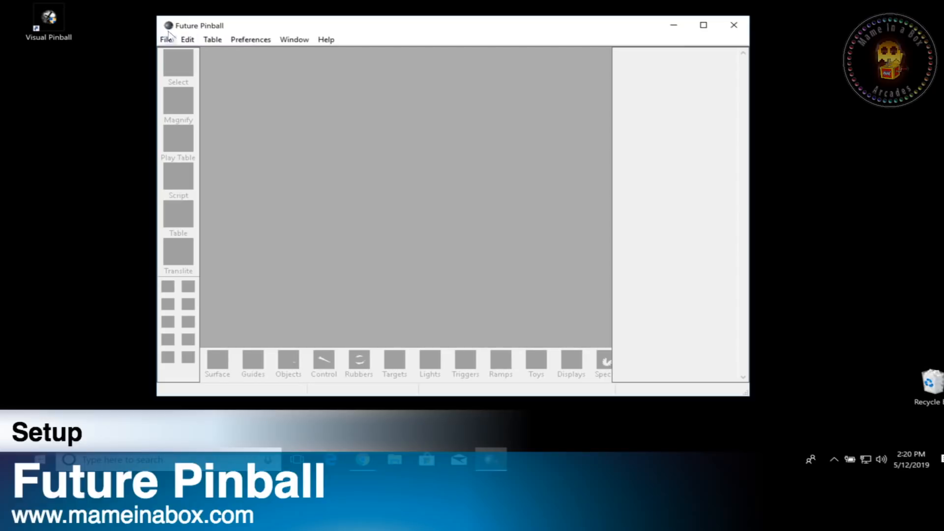
Uncheck 'Load Image into Table Editor' in Editor Options and confirm with OK.
{"action": "left_click", "coordinate": [249, 40]}
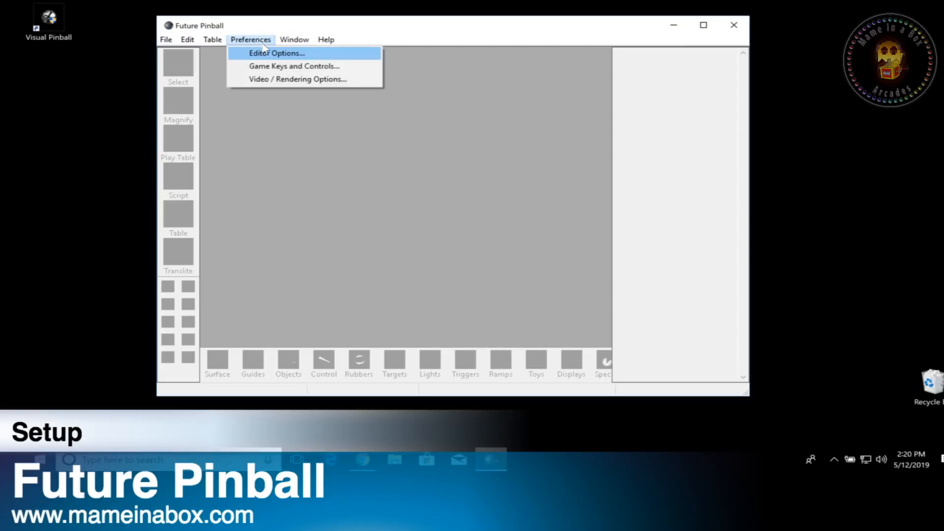
{"action": "left_click", "coordinate": [275, 53]}
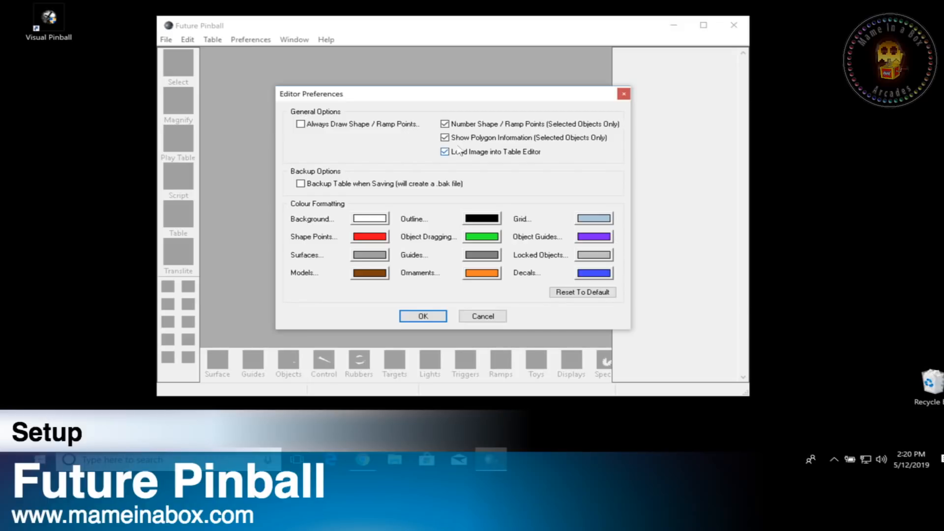
{"action": "left_click", "coordinate": [445, 152]}
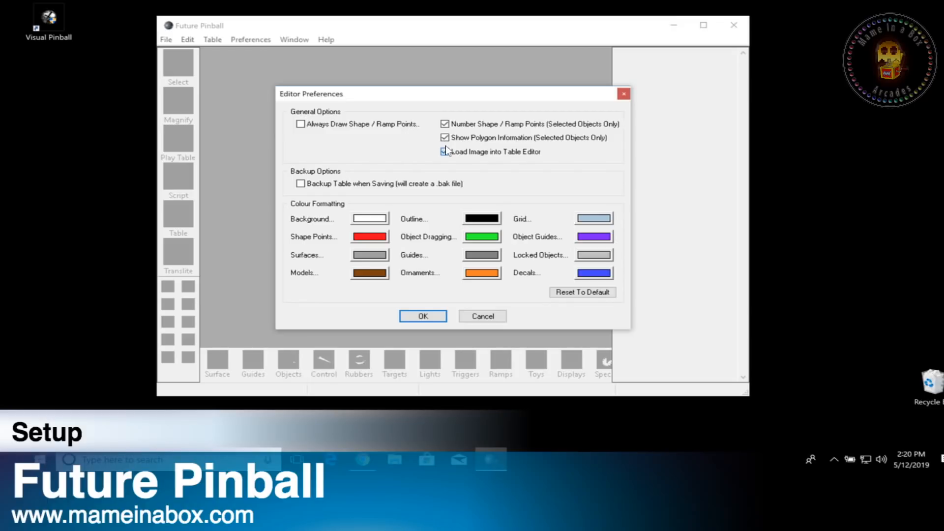
{"action": "left_click", "coordinate": [445, 151]}
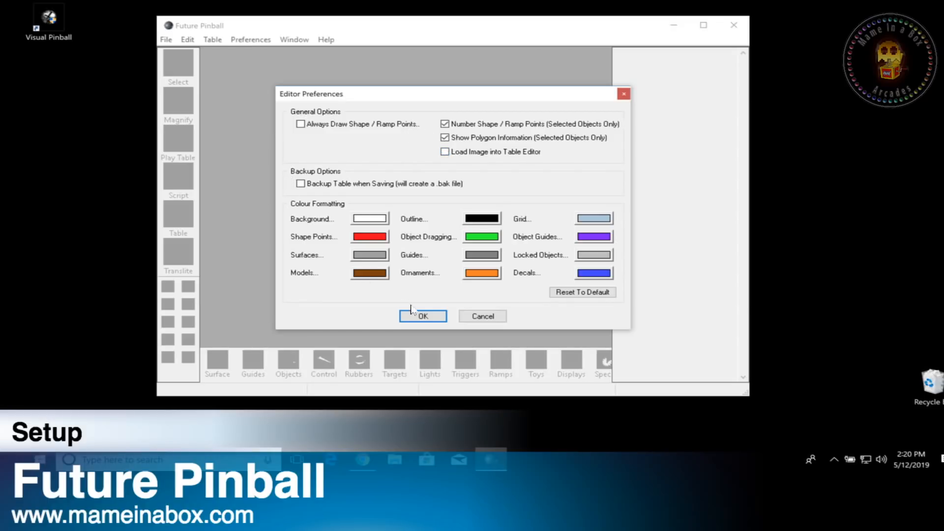
{"action": "left_click", "coordinate": [422, 315]}
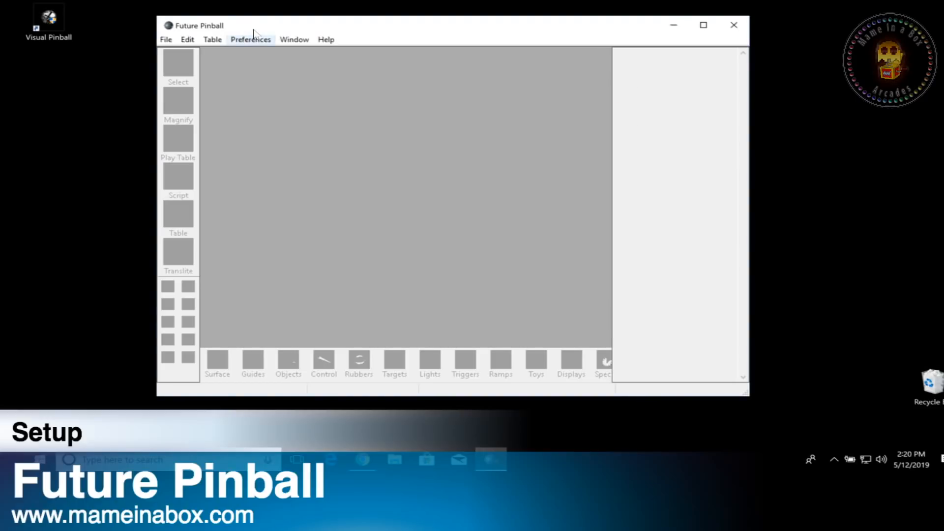
Enable Mouse/Joypad Controllers in Game Keys and Controls and assign a Right Flipper button.
{"action": "left_click", "coordinate": [250, 39]}
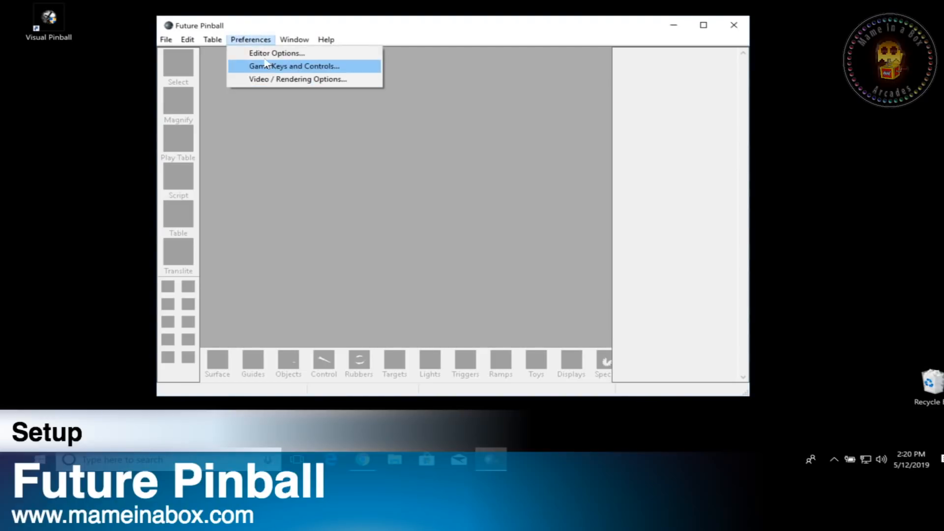
{"action": "left_click", "coordinate": [294, 67]}
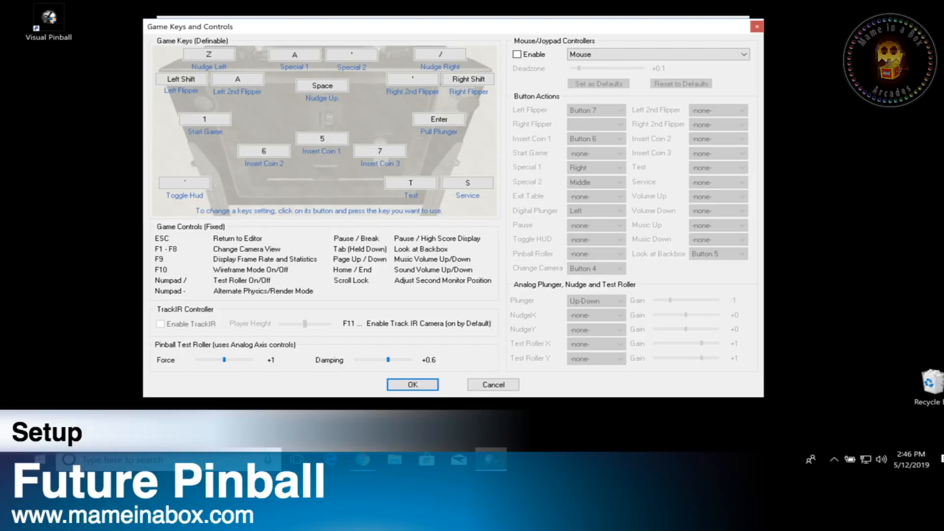
{"action": "mouse_move", "coordinate": [513, 73]}
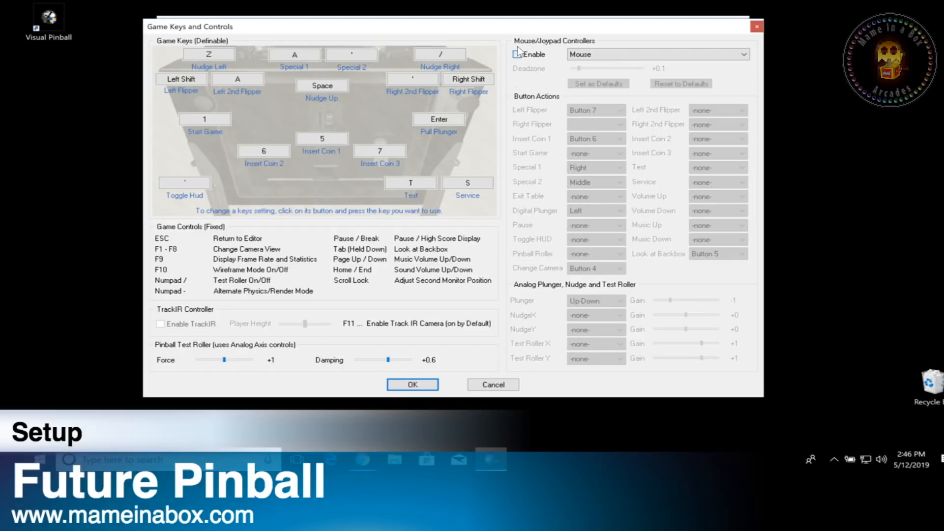
{"action": "left_click", "coordinate": [517, 54]}
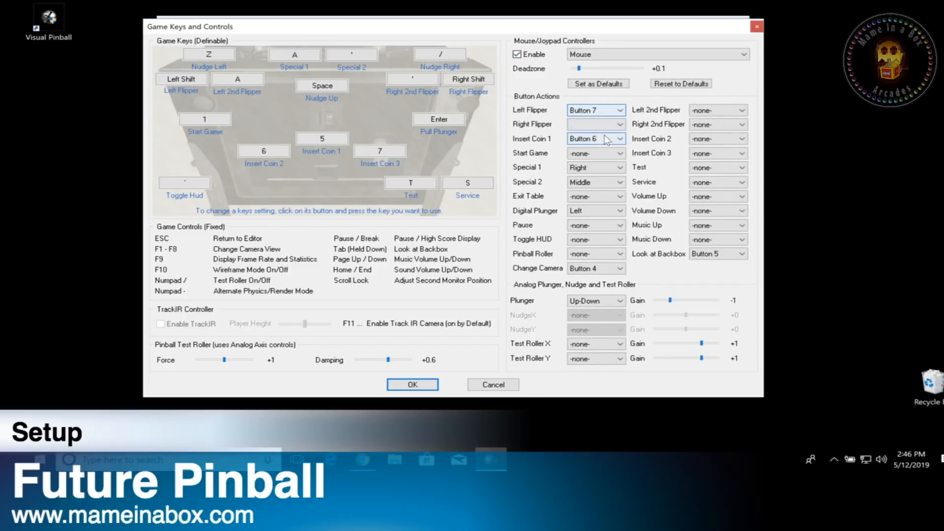
{"action": "left_click", "coordinate": [619, 124]}
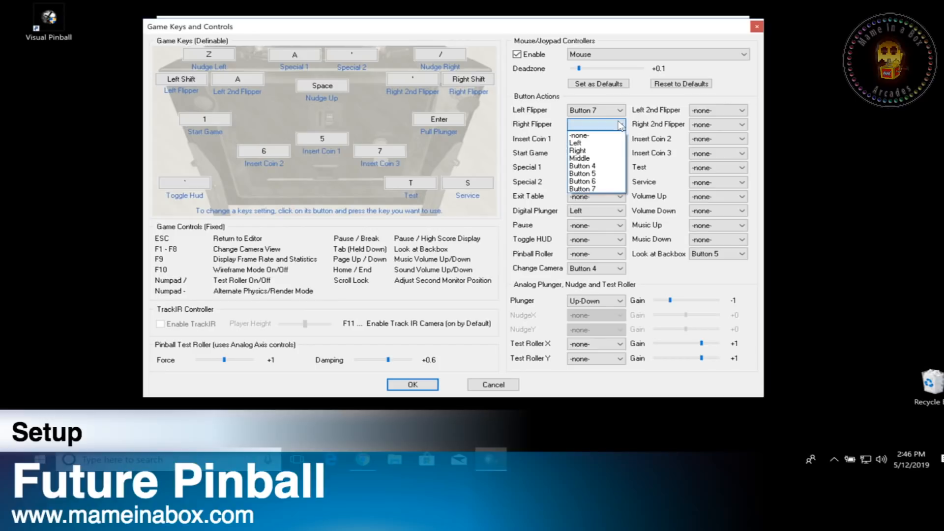
{"action": "left_click", "coordinate": [579, 134]}
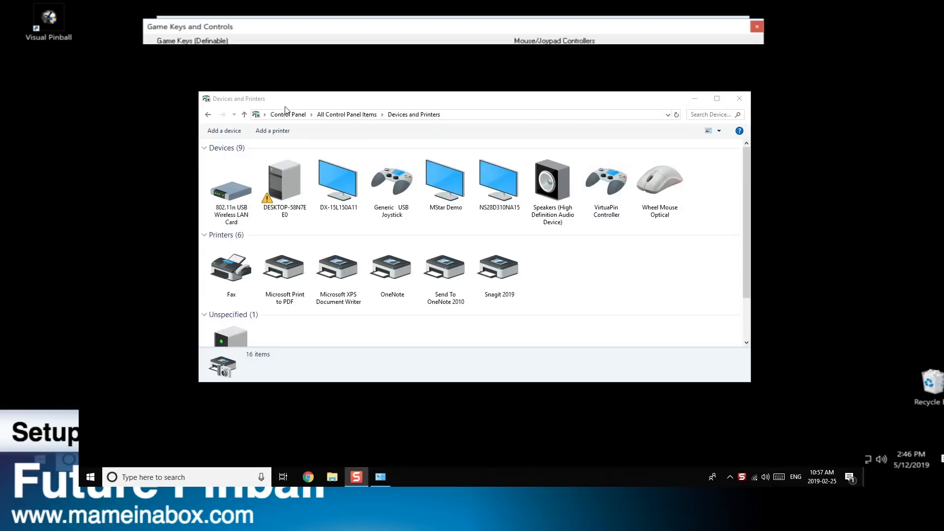
Open Game controller settings for the Generic USB Joystick and view its Properties test page.
{"action": "left_click", "coordinate": [391, 180]}
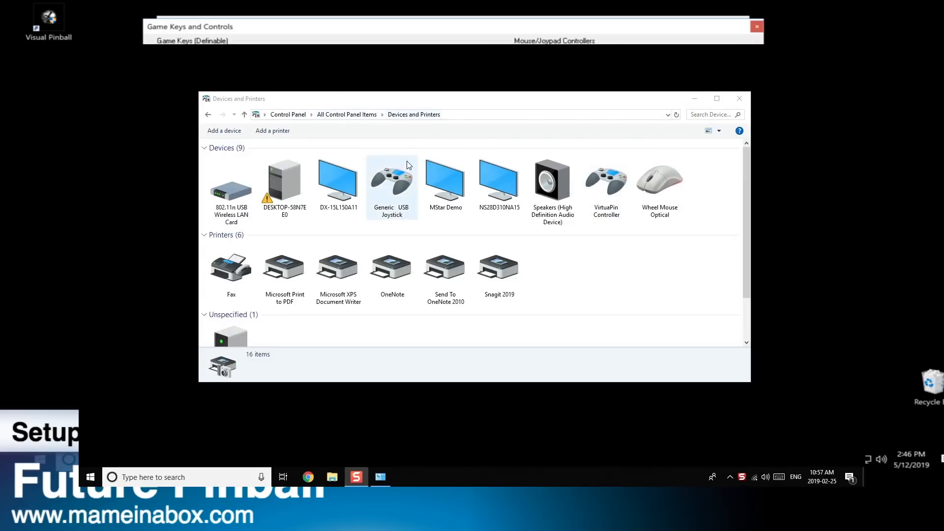
{"action": "left_click", "coordinate": [445, 180]}
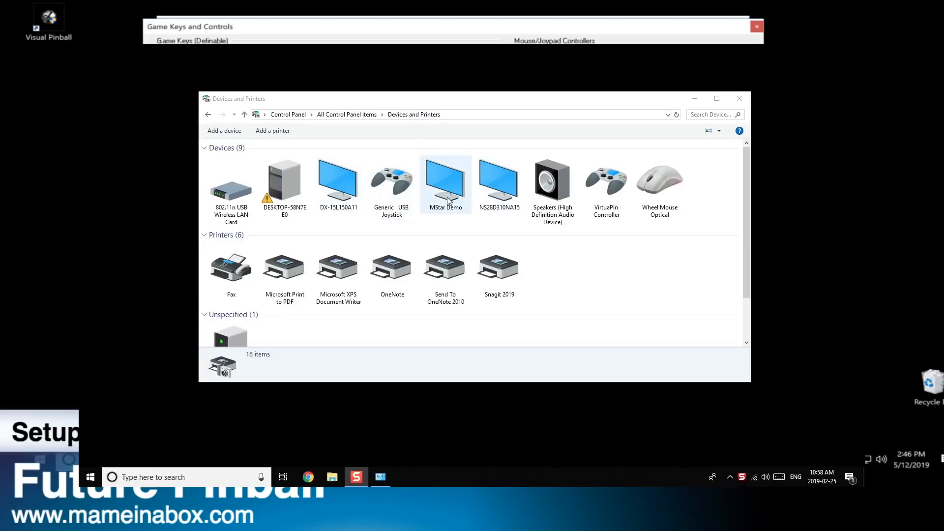
{"action": "left_click", "coordinate": [392, 181]}
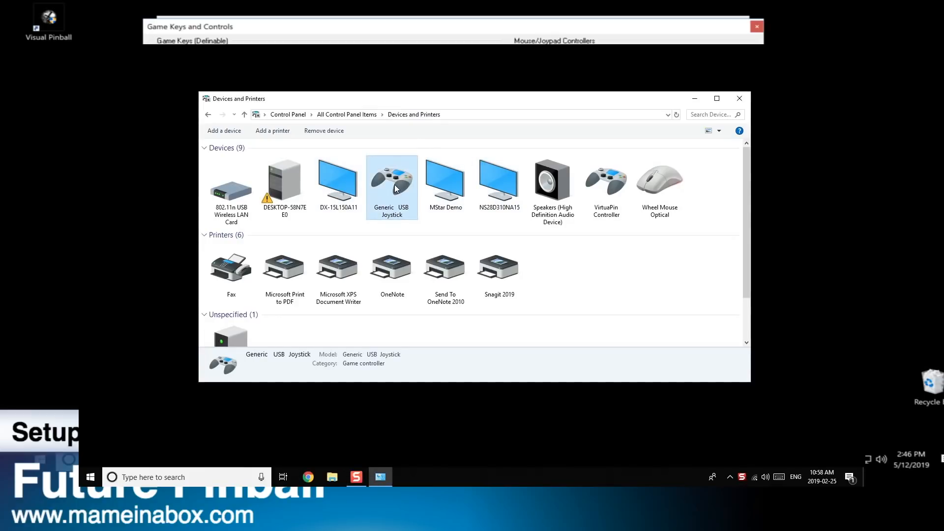
{"action": "right_click", "coordinate": [391, 180]}
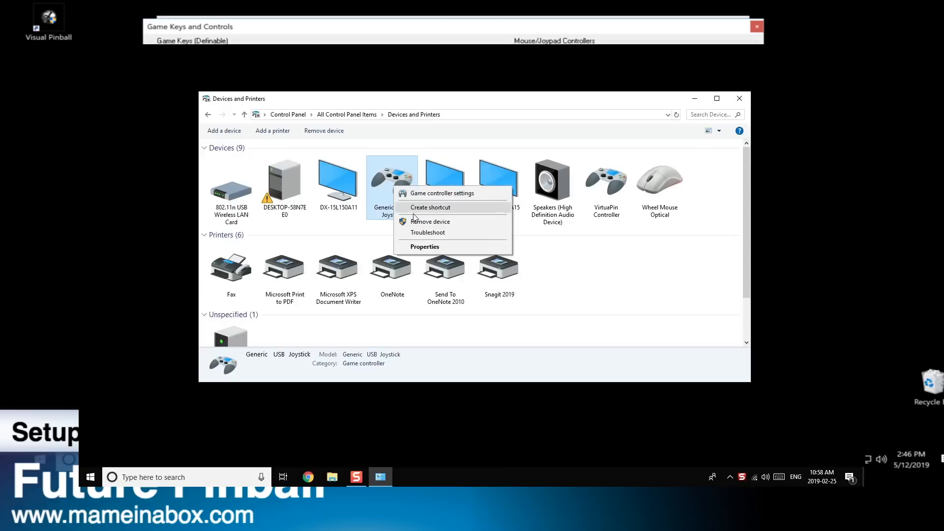
{"action": "left_click", "coordinate": [441, 193]}
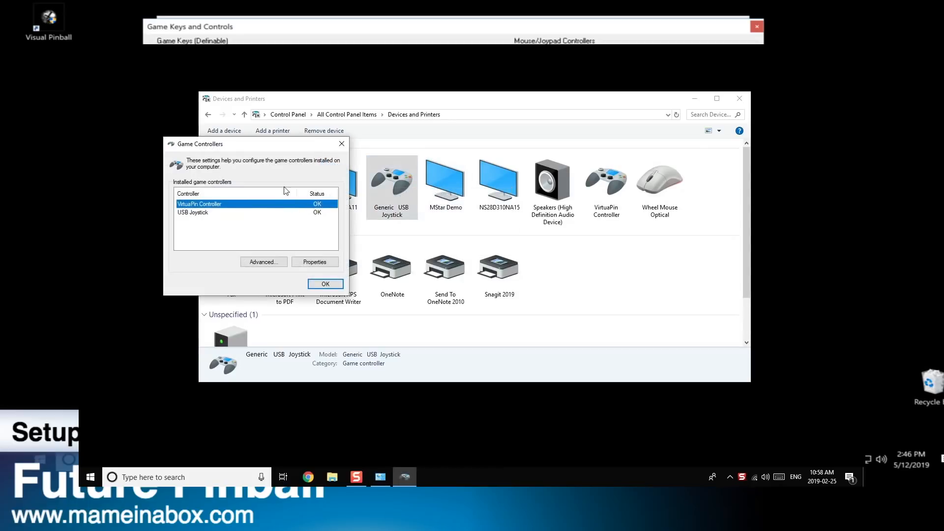
{"action": "left_click", "coordinate": [193, 212]}
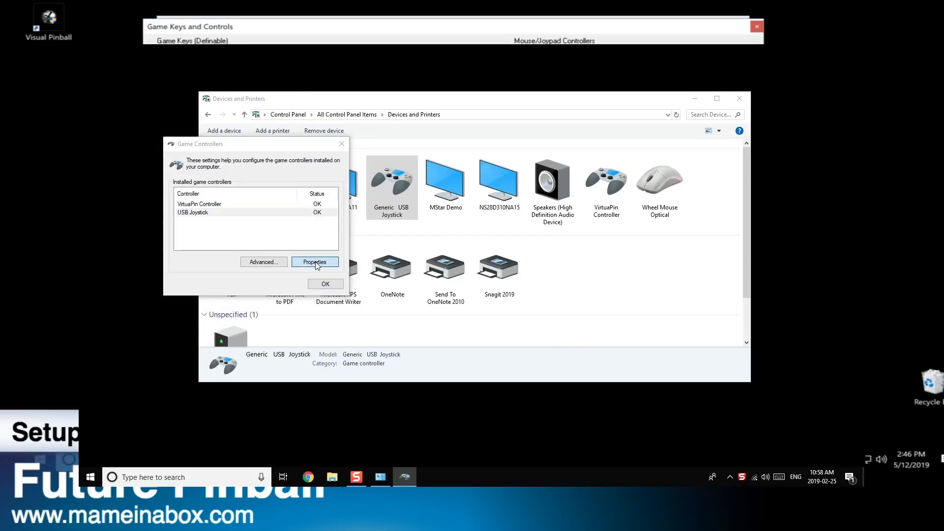
{"action": "left_click", "coordinate": [314, 261]}
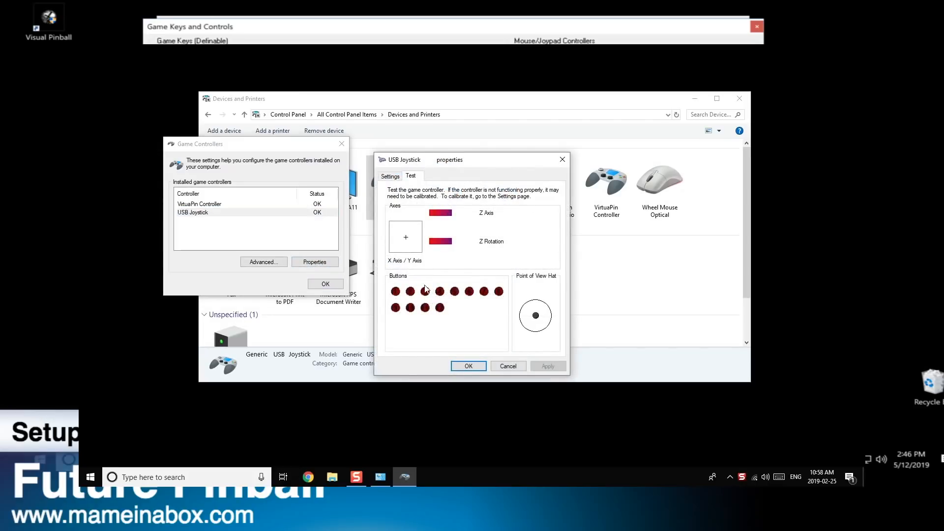
{"action": "mouse_move", "coordinate": [396, 345]}
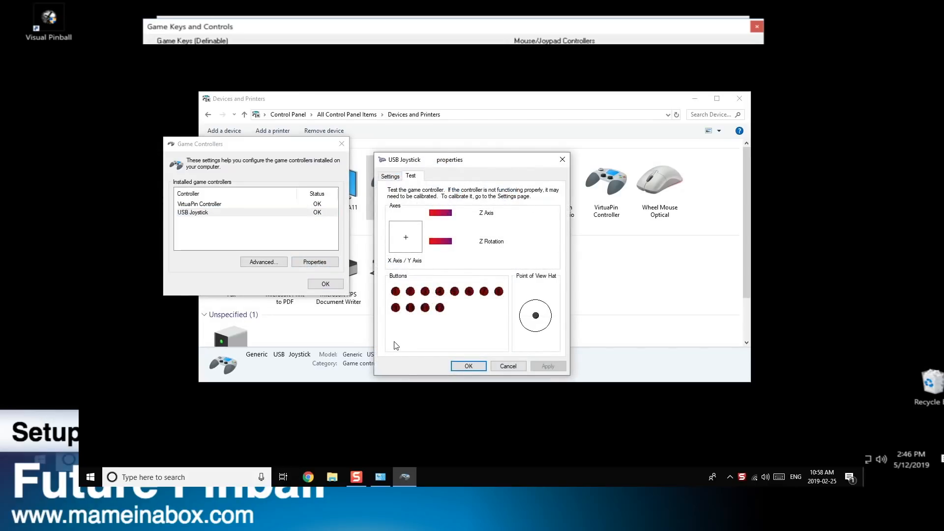
{"action": "mouse_move", "coordinate": [421, 343]}
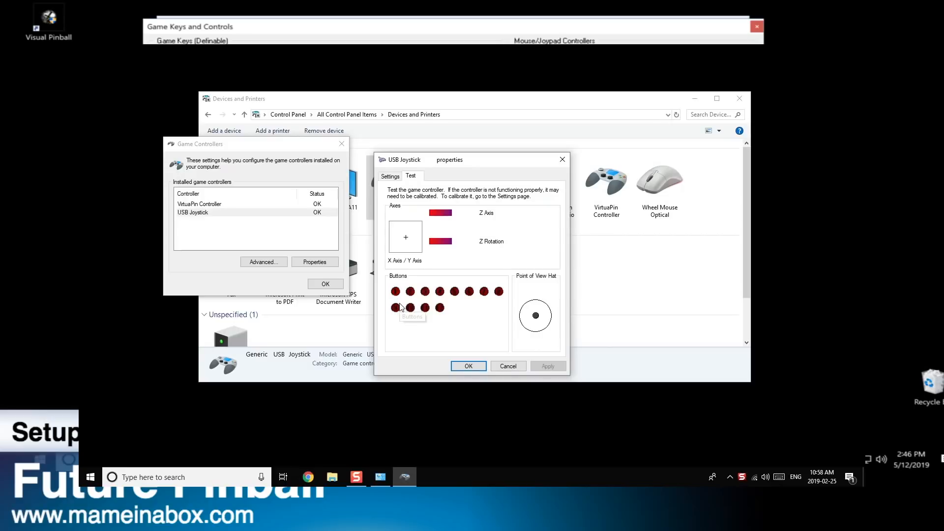
{"action": "mouse_move", "coordinate": [454, 314]}
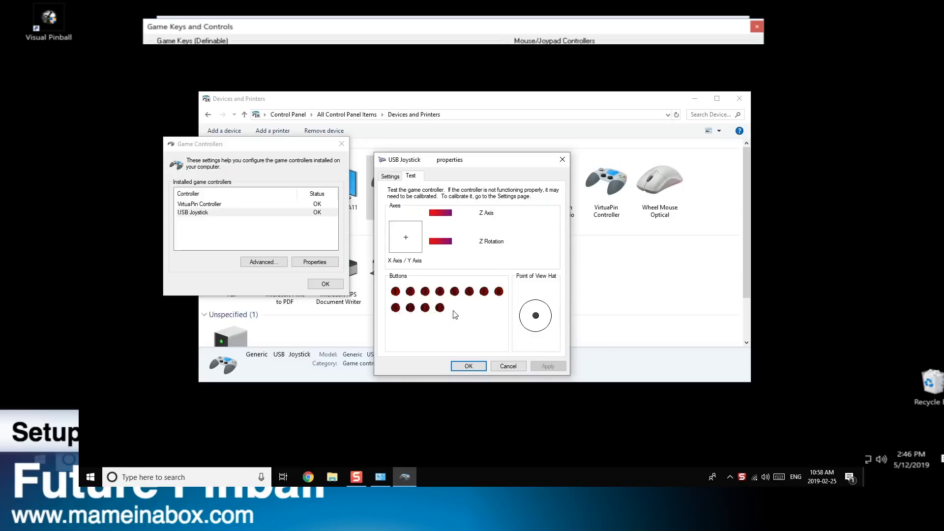
{"action": "mouse_move", "coordinate": [483, 348]}
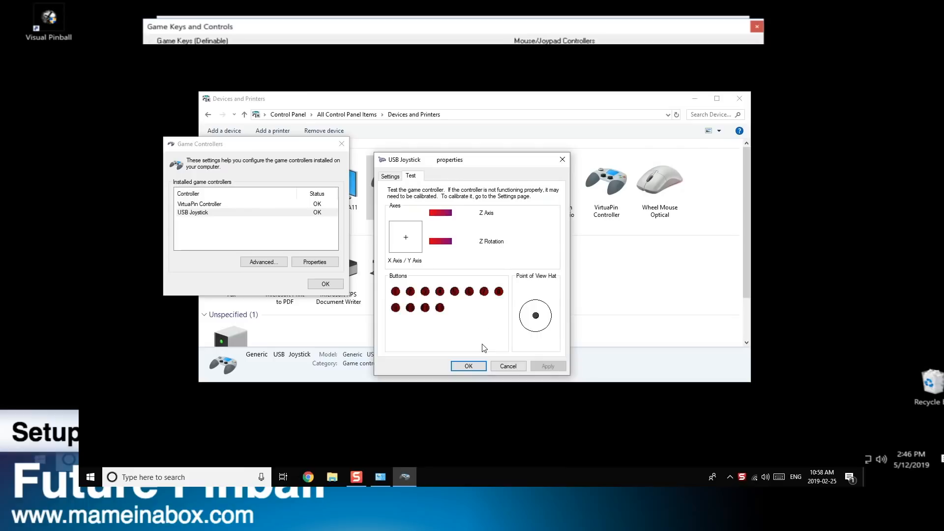
{"action": "mouse_move", "coordinate": [451, 344]}
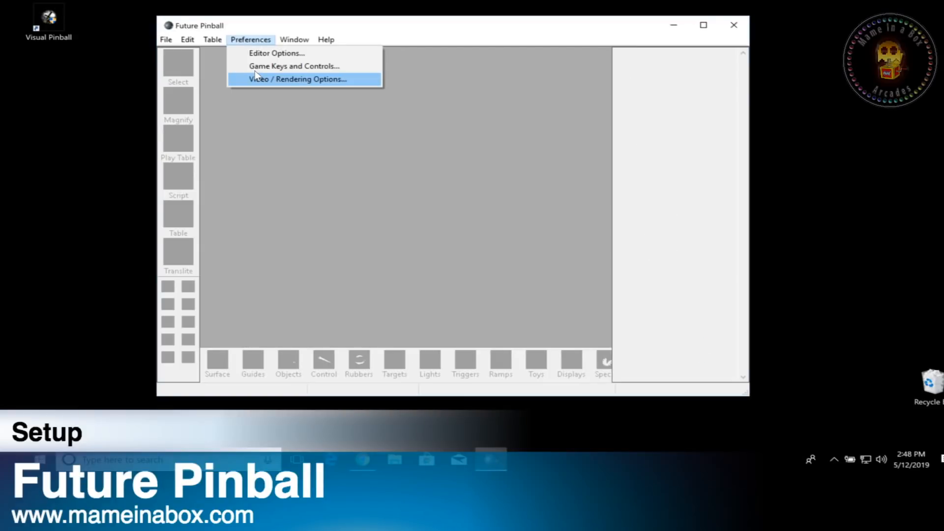
Set video options to full screen, 1280 x 768, 0° rotation, with vertical sync on.
{"action": "left_click", "coordinate": [296, 78]}
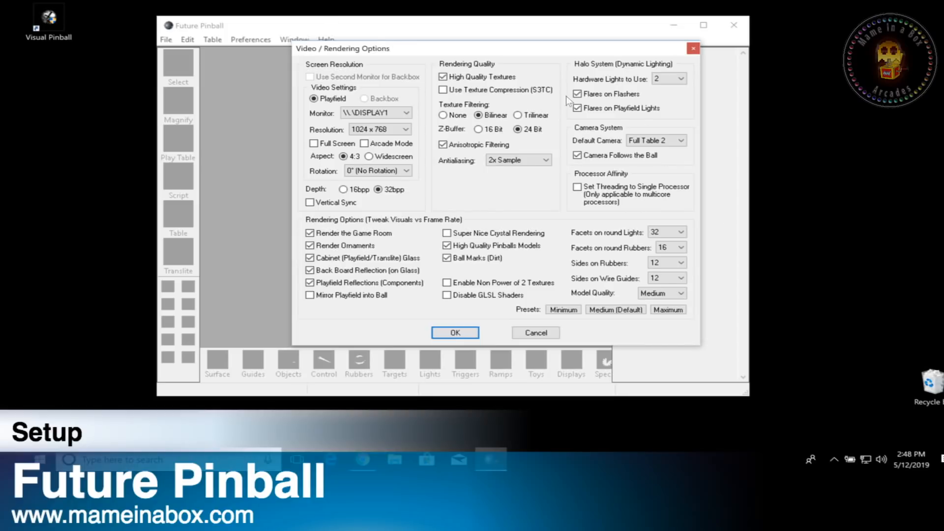
{"action": "mouse_move", "coordinate": [312, 70]}
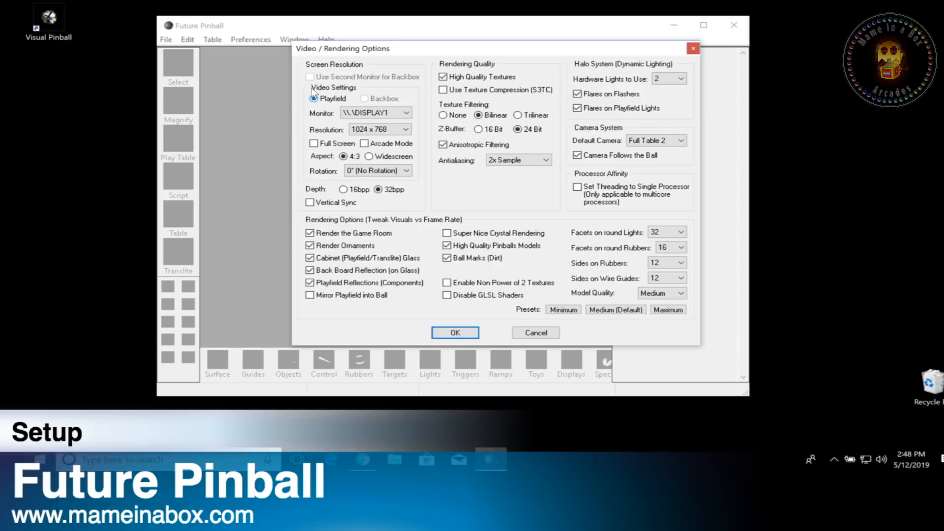
{"action": "left_click", "coordinate": [377, 112]}
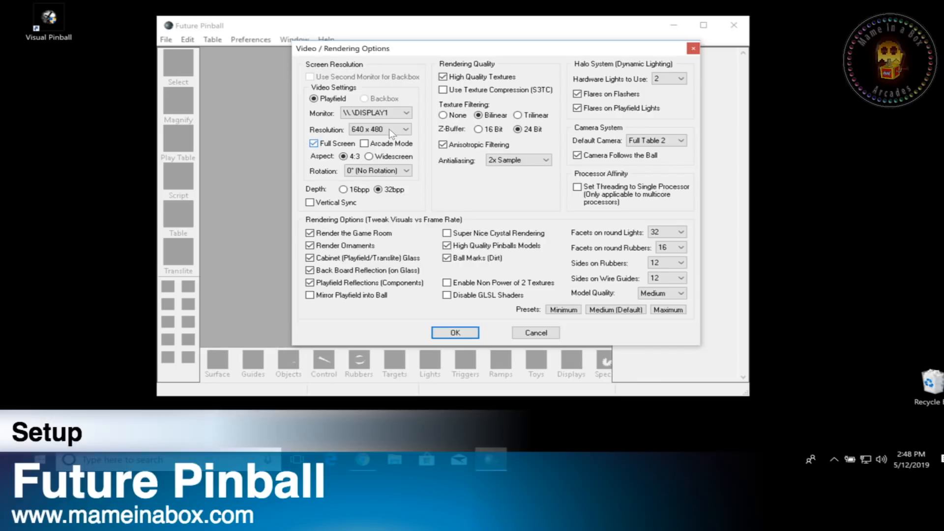
{"action": "left_click", "coordinate": [407, 129]}
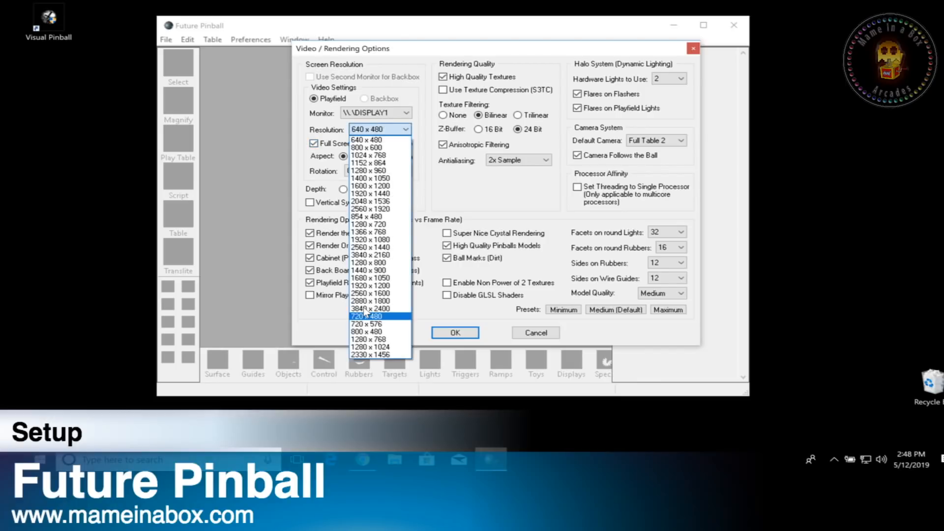
{"action": "left_click", "coordinate": [368, 339]}
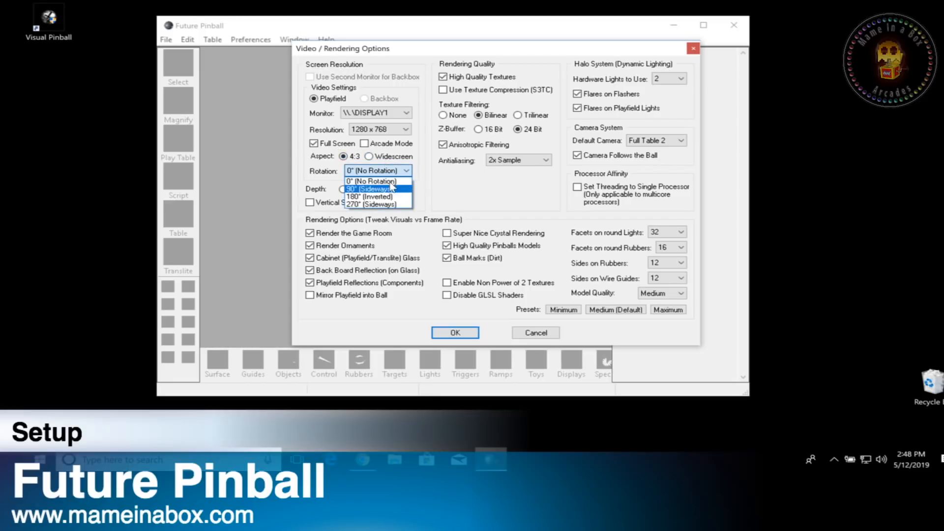
{"action": "left_click", "coordinate": [371, 181]}
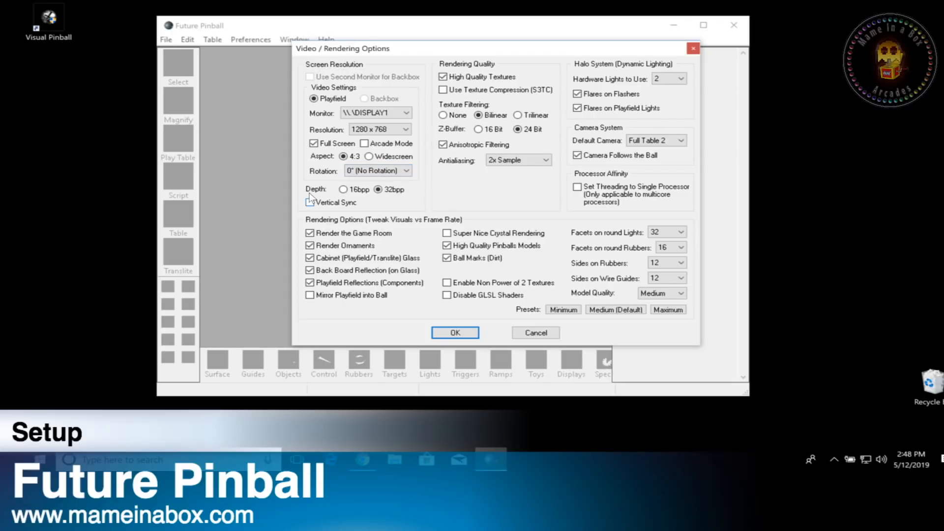
{"action": "left_click", "coordinate": [311, 202]}
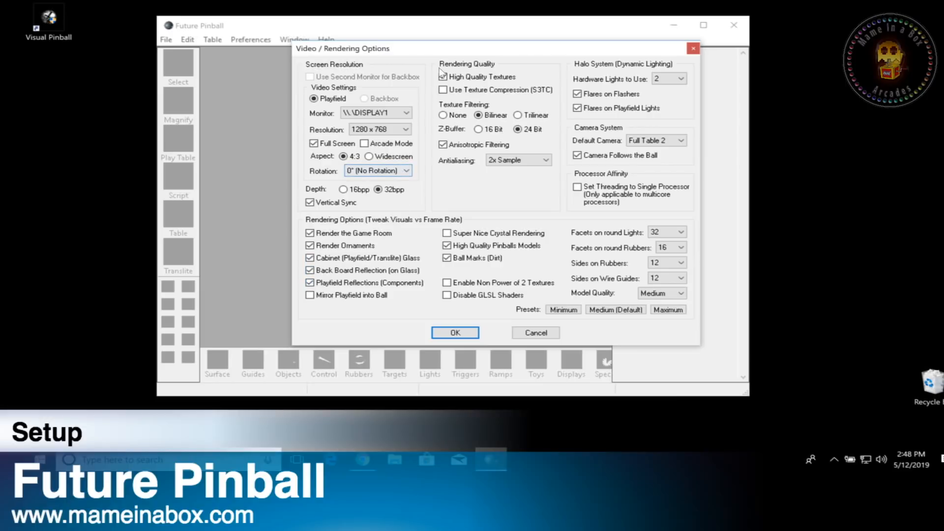
{"action": "left_click", "coordinate": [443, 76]}
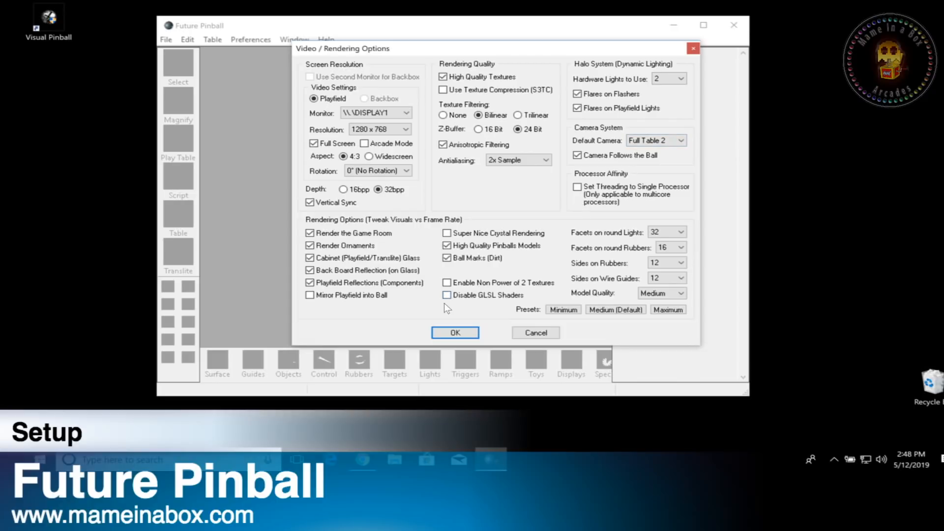
{"action": "left_click", "coordinate": [454, 332]}
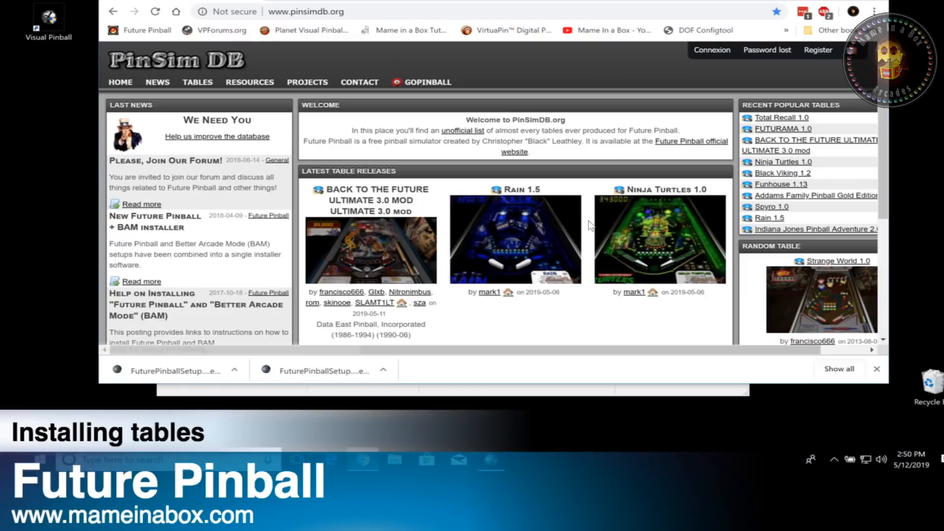
{"action": "mouse_move", "coordinate": [781, 161]}
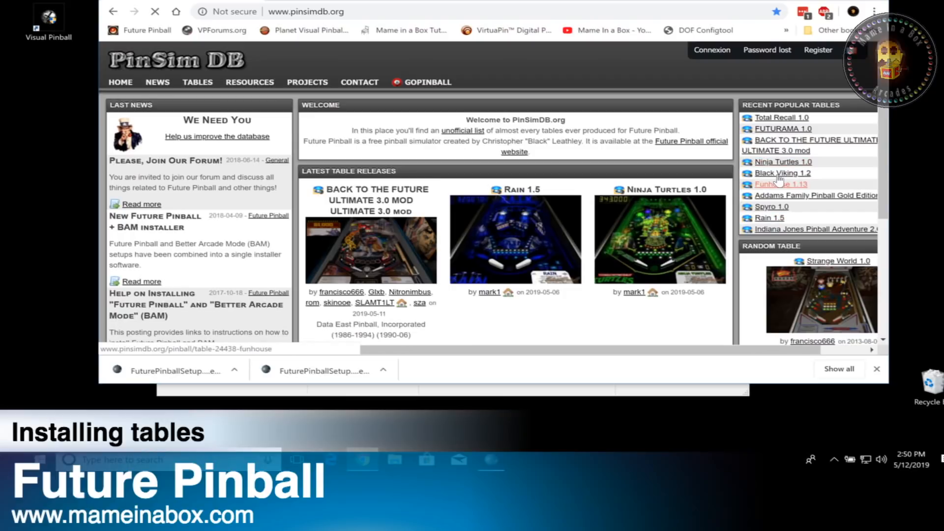
Open the Funhouse 1.13 table page, enlarge its preview and scroll through the details.
{"action": "left_click", "coordinate": [781, 185]}
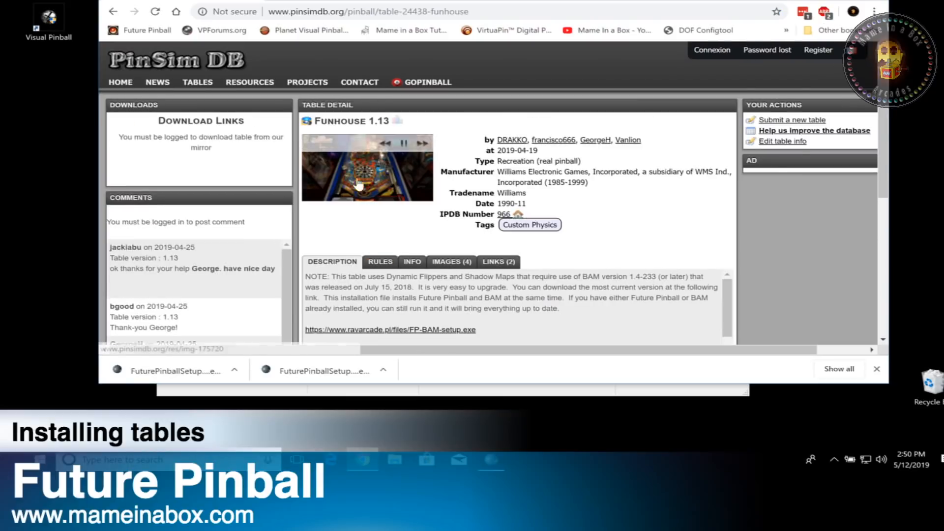
{"action": "left_click", "coordinate": [367, 167]}
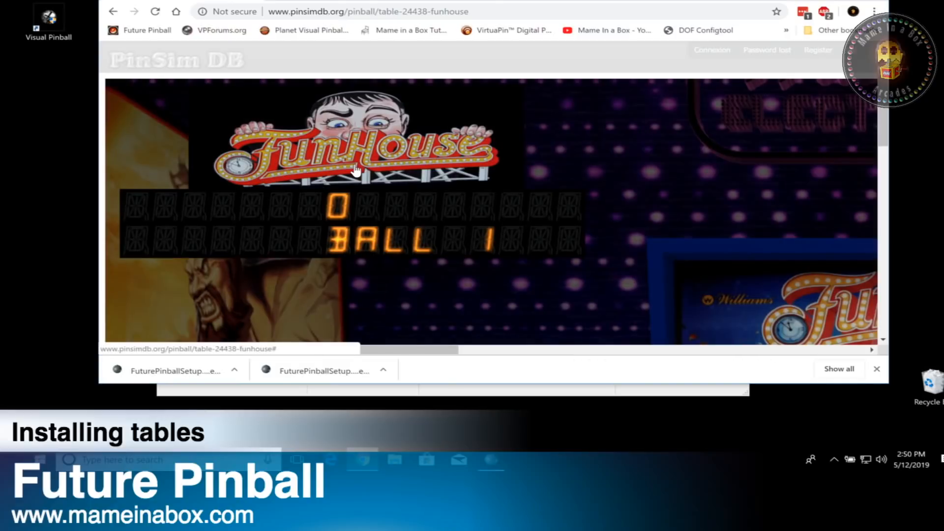
{"action": "scroll", "scroll_direction": "down", "scroll_amount": 3}
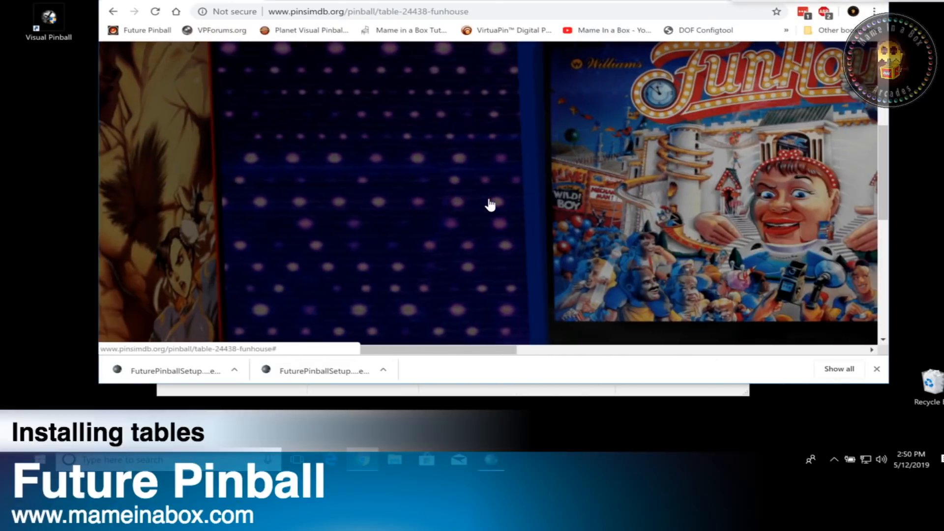
{"action": "scroll", "scroll_direction": "down", "scroll_amount": 3}
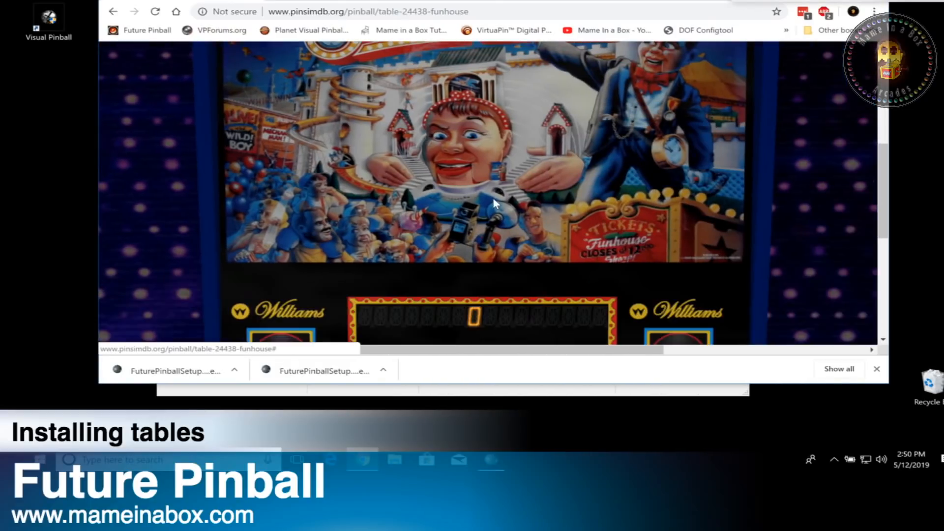
{"action": "scroll", "scroll_direction": "down", "scroll_amount": 3}
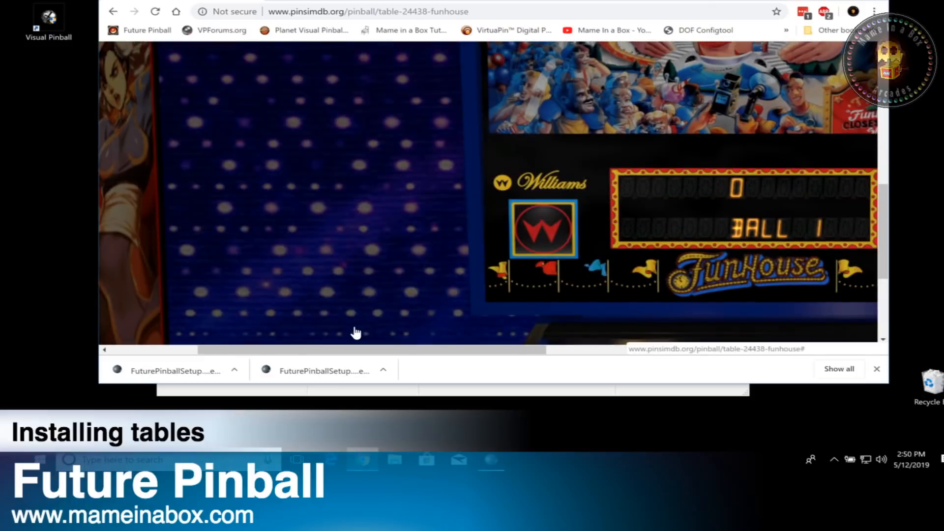
View the playfield, backglass and cabinet images, then log in via Connexion.
{"action": "scroll", "scroll_direction": "up", "scroll_amount": 3}
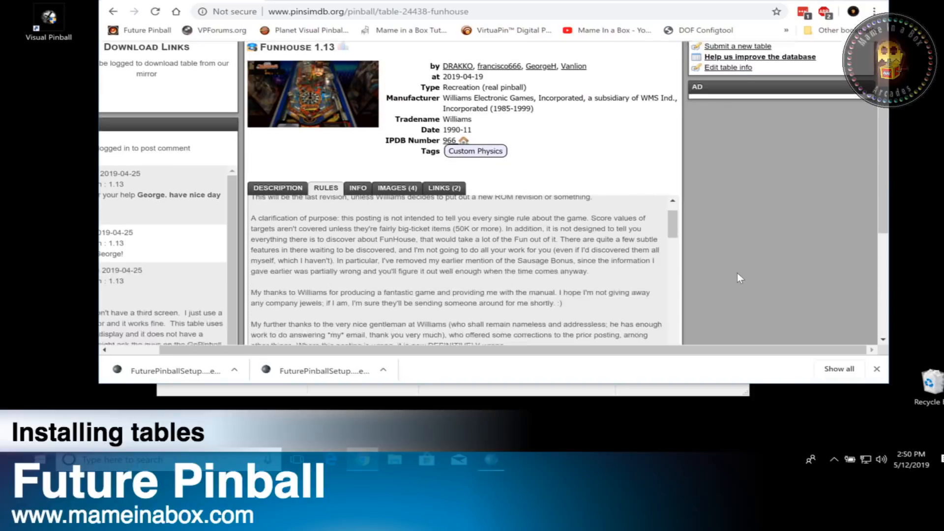
{"action": "left_click", "coordinate": [357, 143]}
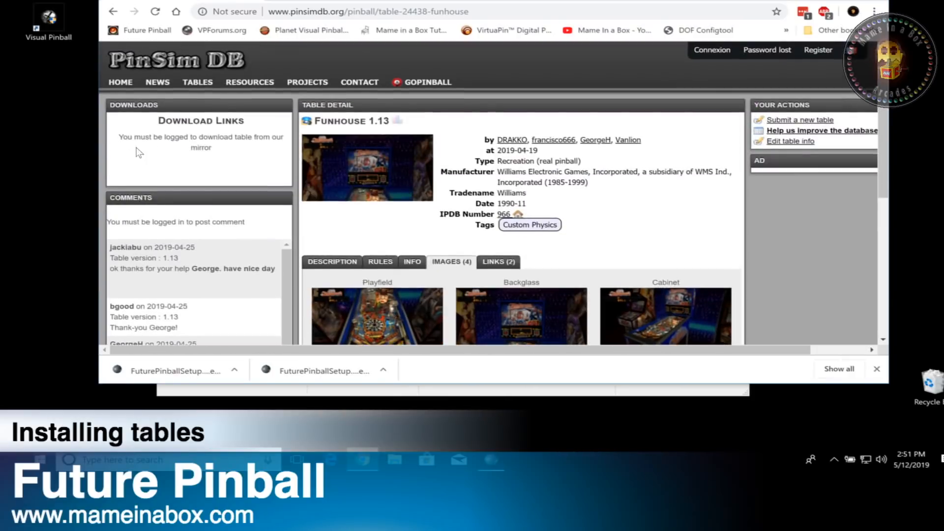
{"action": "left_click", "coordinate": [711, 51]}
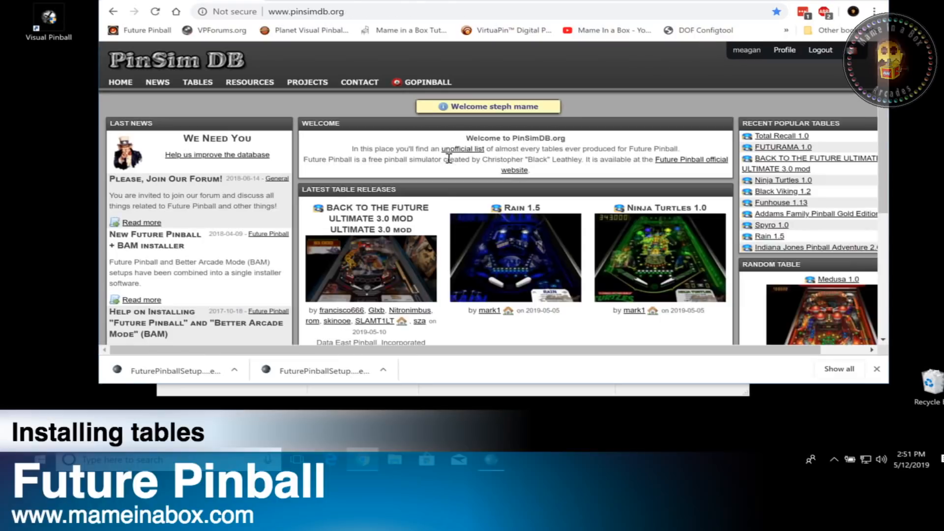
Download the Funhouse 1.13 (7z) archive from its table page and show it in its folder.
{"action": "scroll", "scroll_direction": "down", "scroll_amount": 3}
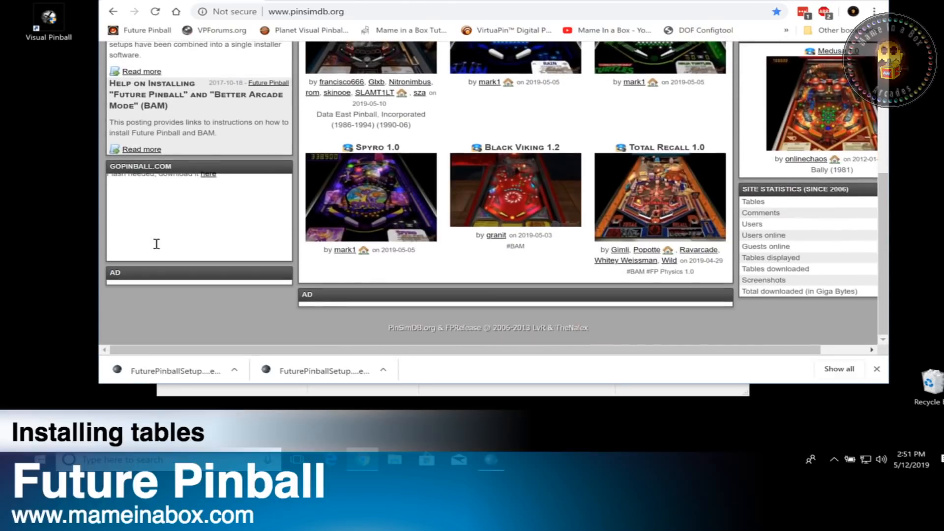
{"action": "scroll", "scroll_direction": "up", "scroll_amount": 3}
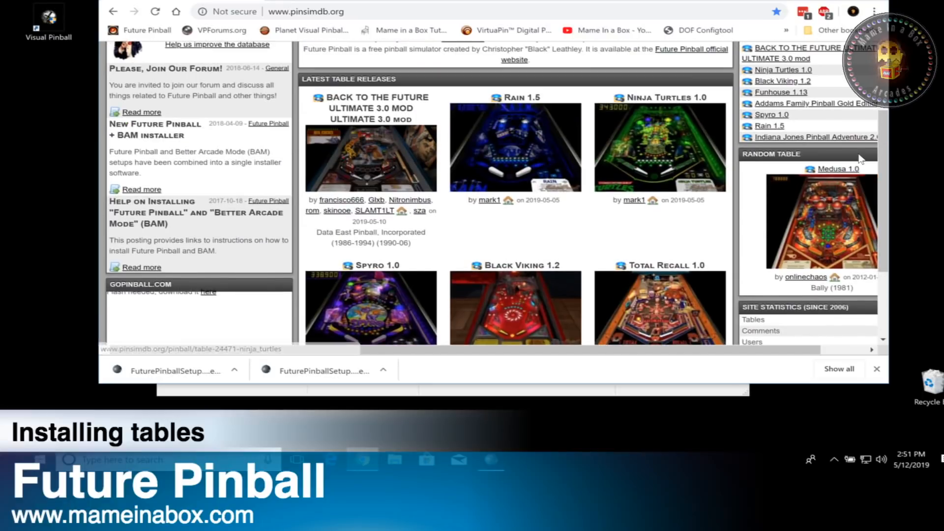
{"action": "scroll", "scroll_direction": "up", "scroll_amount": 3}
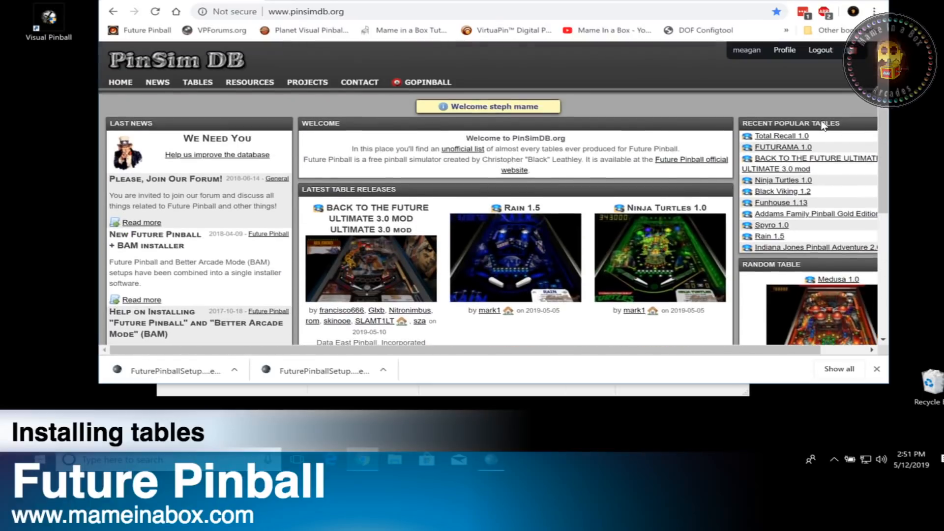
{"action": "mouse_move", "coordinate": [780, 202]}
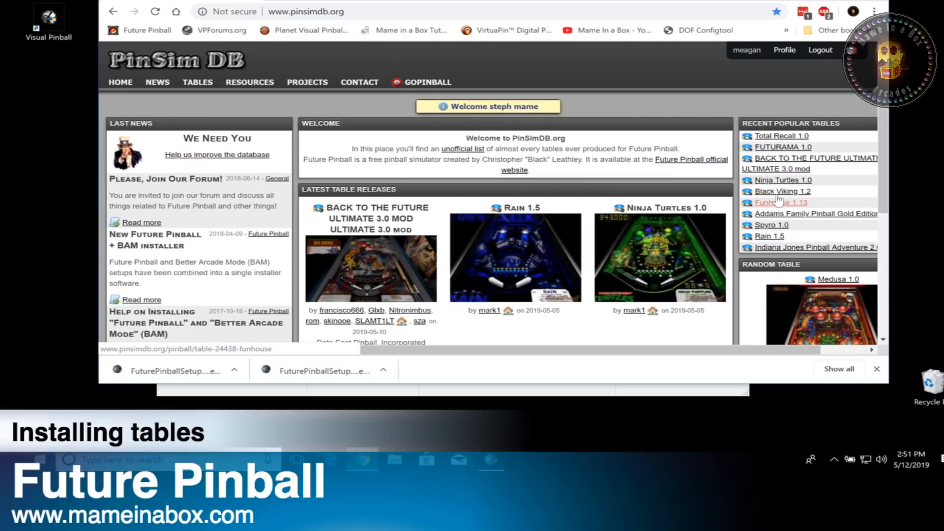
{"action": "left_click", "coordinate": [780, 202]}
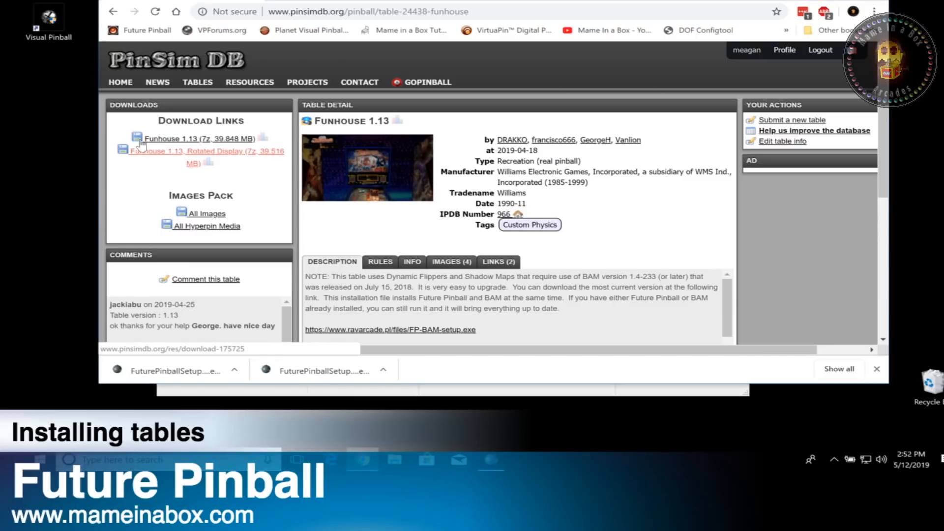
{"action": "left_click", "coordinate": [192, 138]}
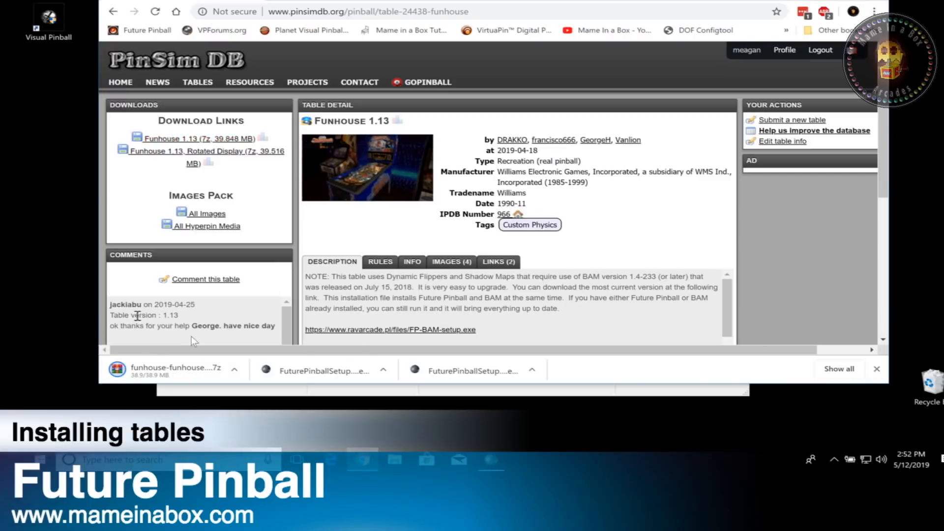
{"action": "left_click", "coordinate": [234, 369]}
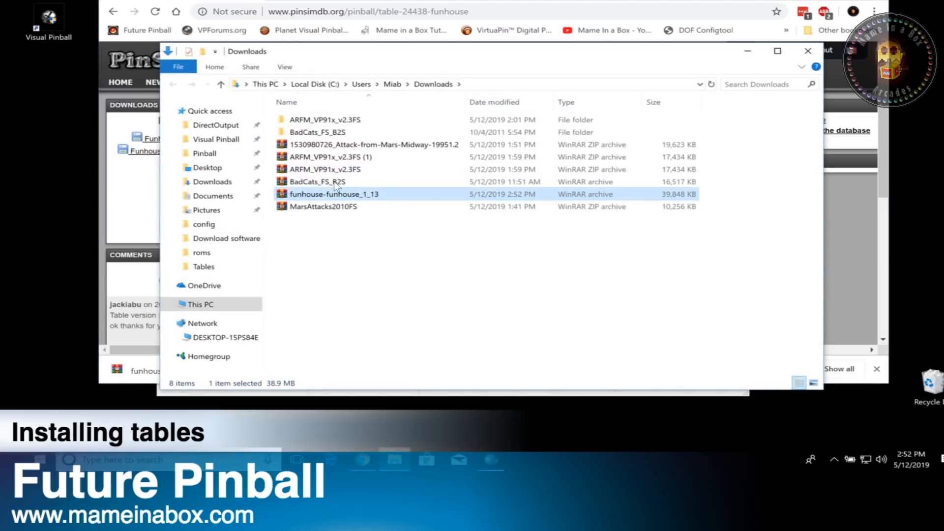
Cut the Funhouse archive into Pinball > Download FP and extract it there.
{"action": "right_click", "coordinate": [334, 194]}
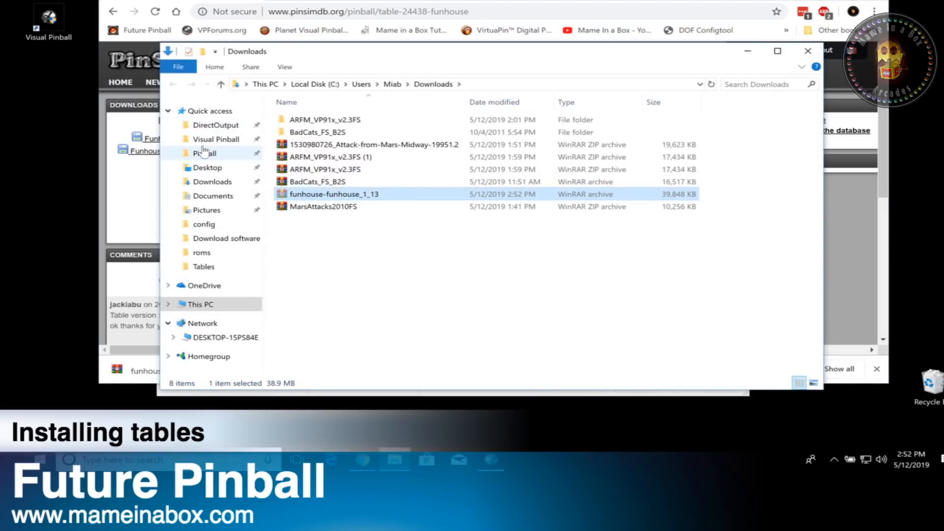
{"action": "left_click", "coordinate": [204, 153]}
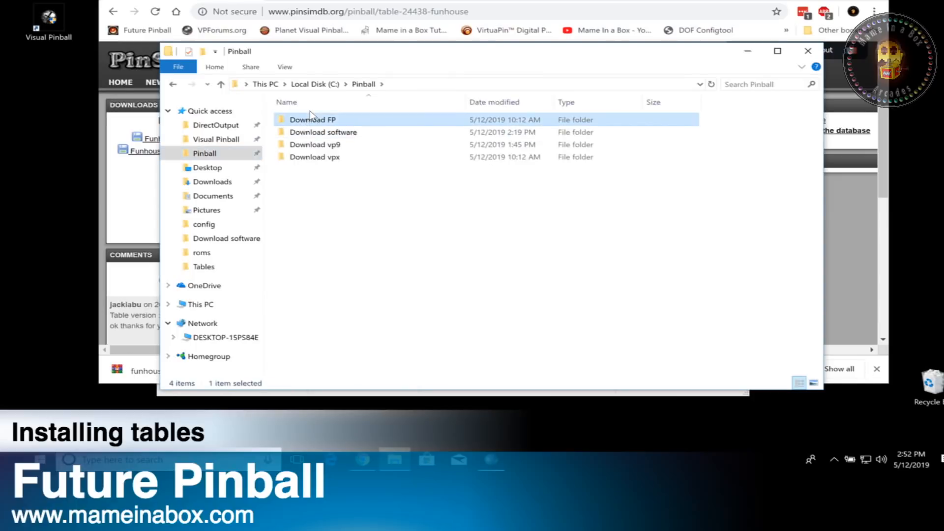
{"action": "double_click", "coordinate": [311, 119]}
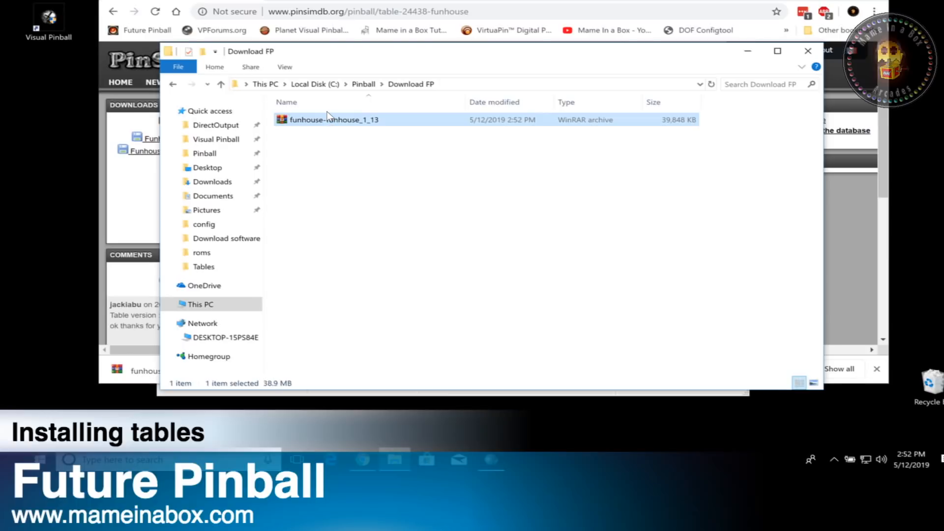
{"action": "right_click", "coordinate": [334, 119]}
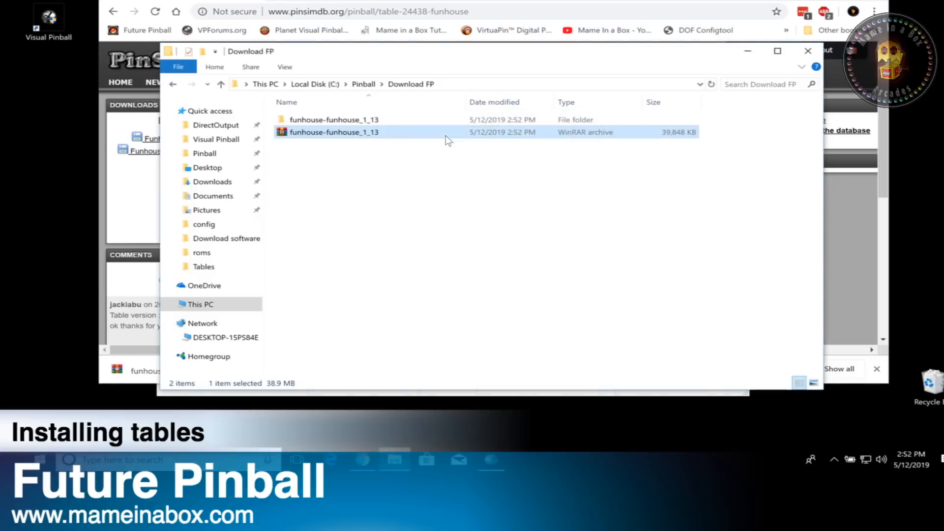
Open the extracted Funhouse 1.13 folder and cut the table file.
{"action": "double_click", "coordinate": [334, 119]}
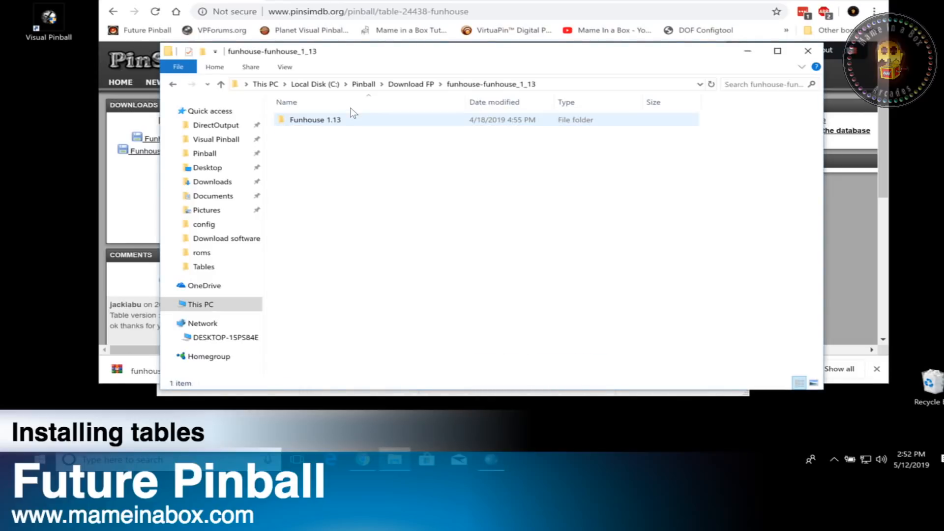
{"action": "double_click", "coordinate": [315, 118]}
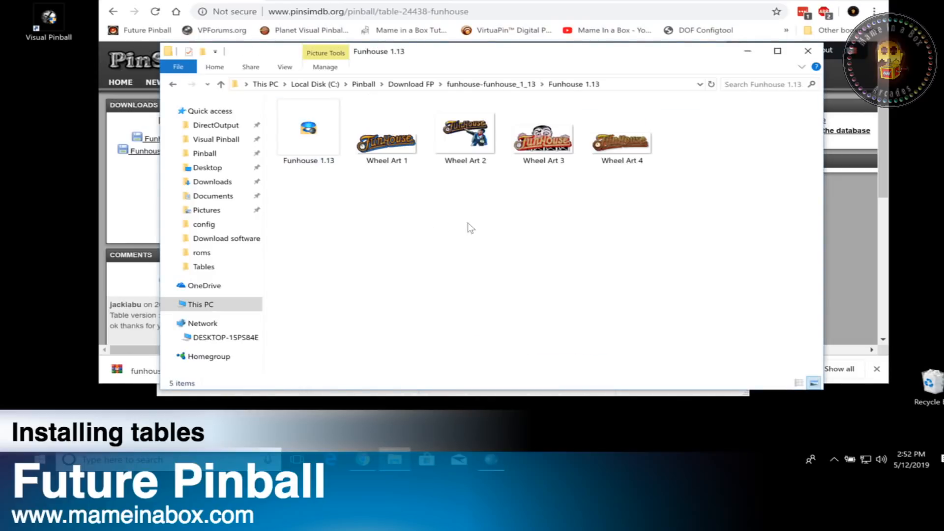
{"action": "left_click", "coordinate": [308, 128]}
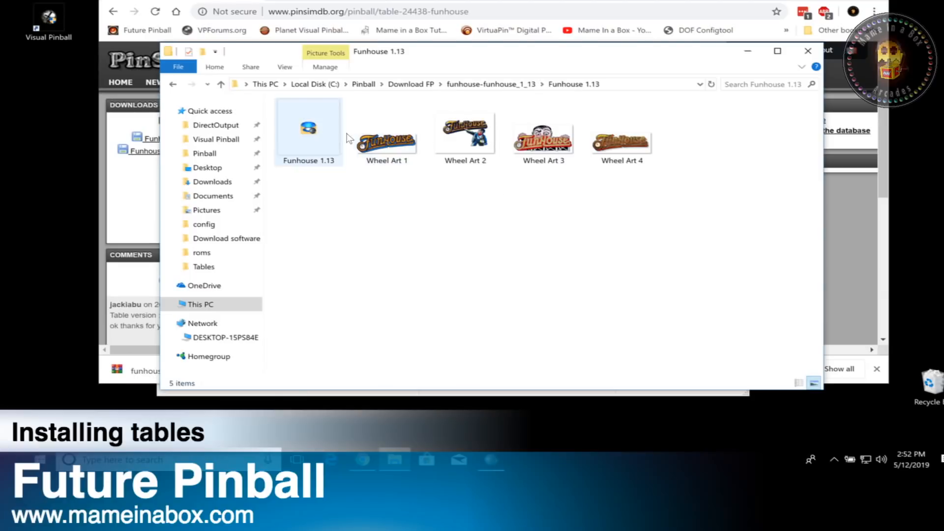
{"action": "left_click", "coordinate": [308, 129]}
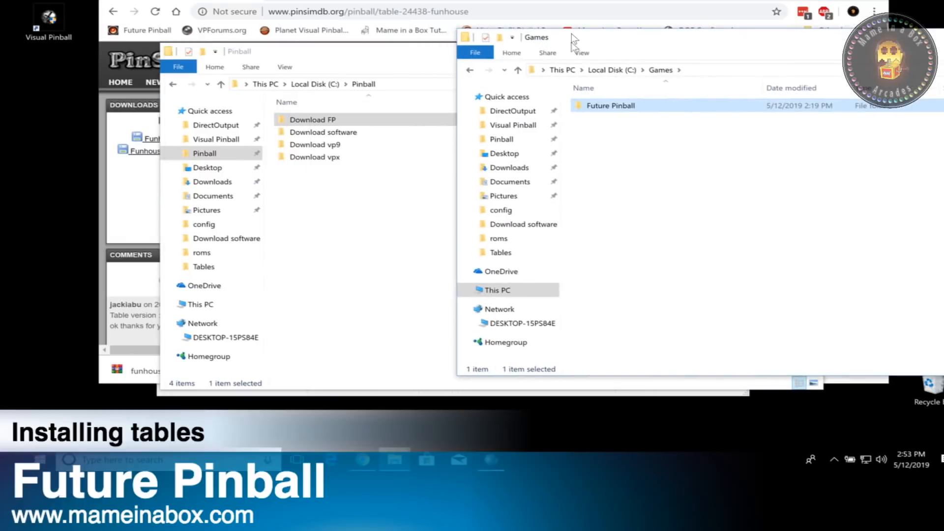
{"action": "mouse_move", "coordinate": [513, 110]}
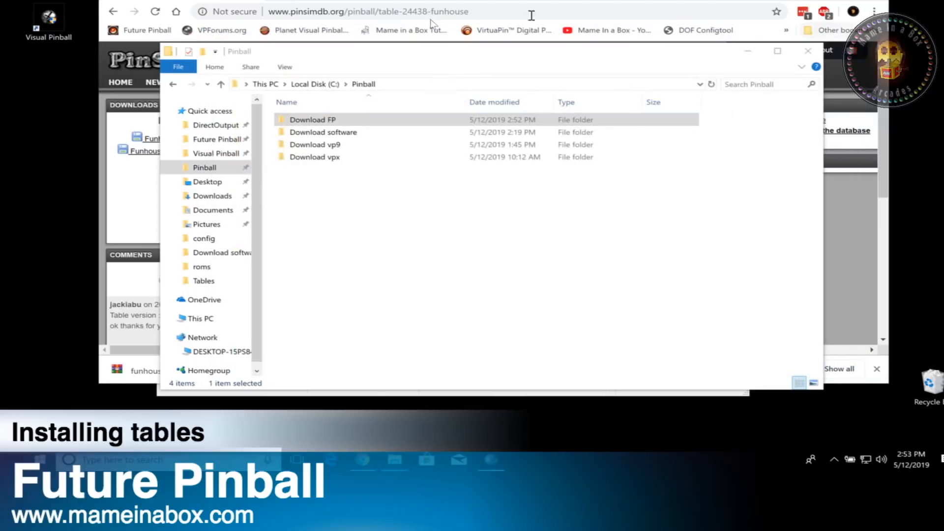
Paste the Funhouse 1.13 table into Future Pinball's Tables folder.
{"action": "left_click", "coordinate": [216, 139]}
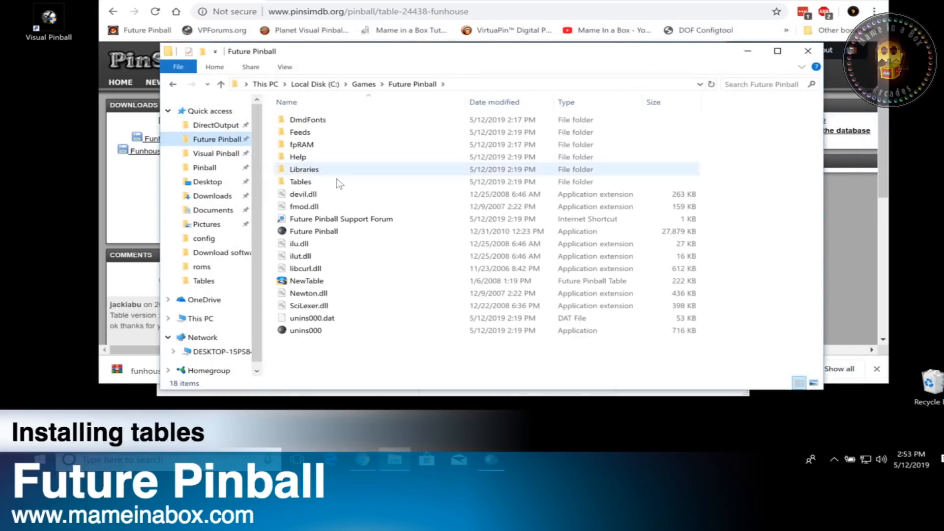
{"action": "left_click", "coordinate": [303, 194]}
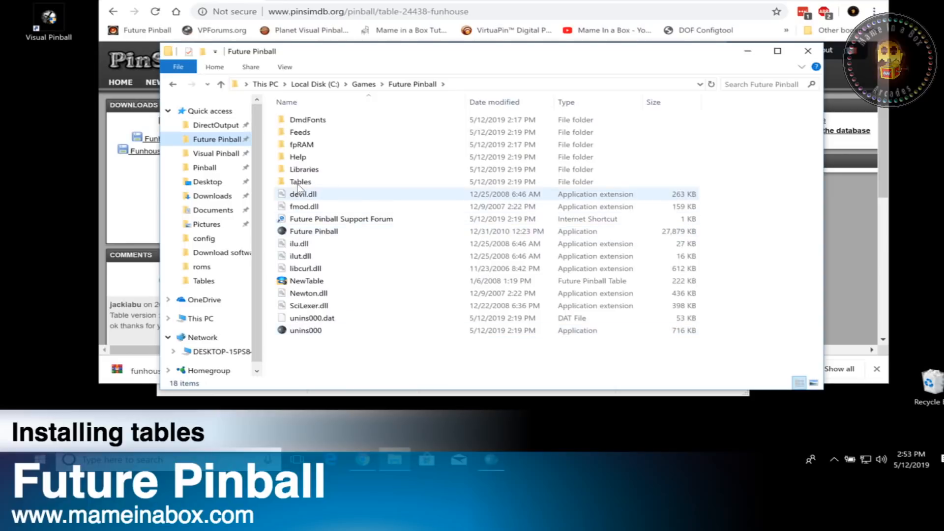
{"action": "double_click", "coordinate": [300, 182]}
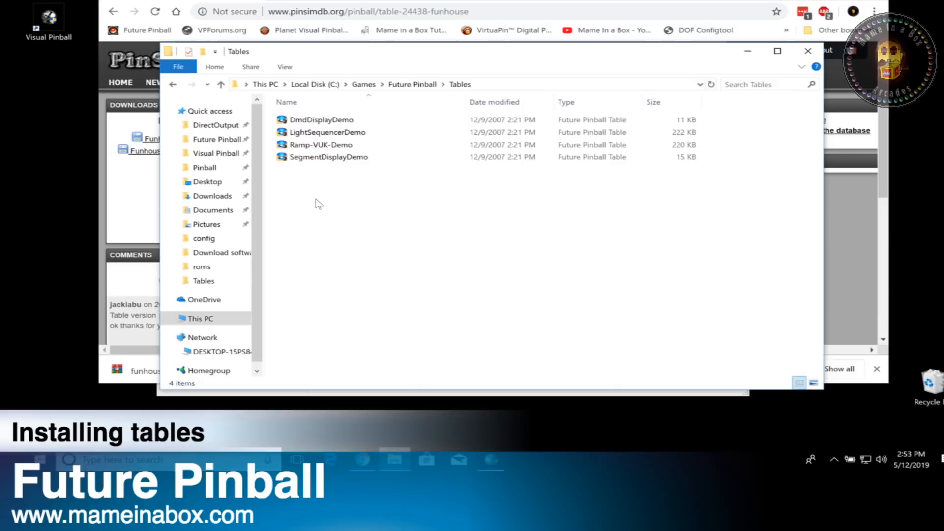
{"action": "right_click", "coordinate": [319, 203]}
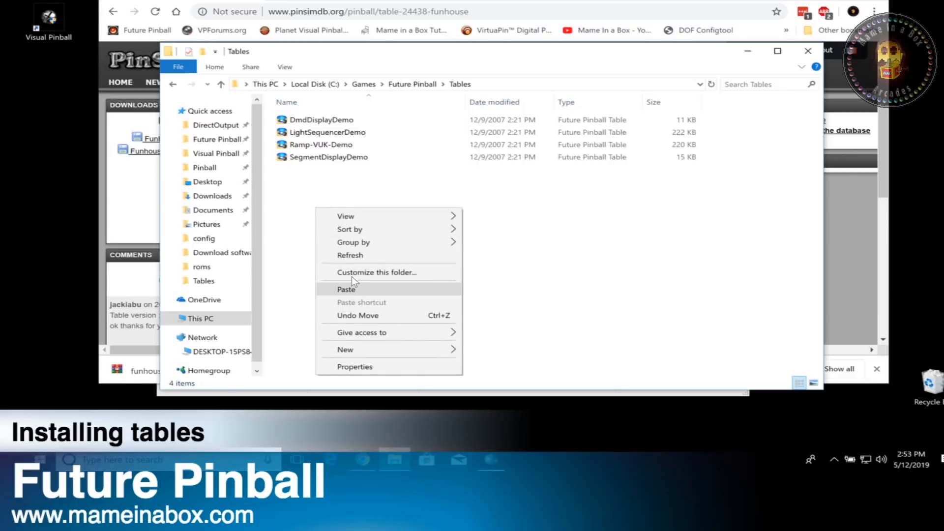
{"action": "left_click", "coordinate": [346, 289]}
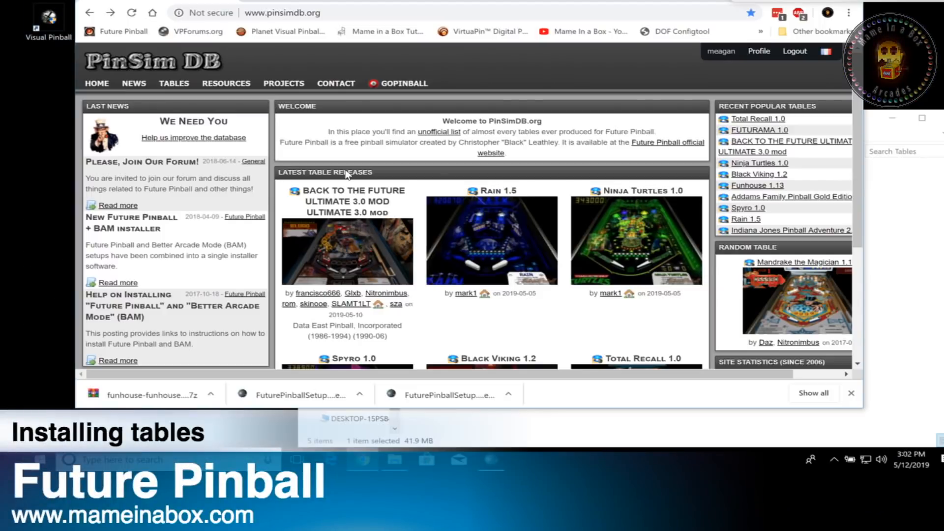
Download the Back to the Future Ultimate 3.0 table 7z archive and view its table image.
{"action": "left_click", "coordinate": [354, 201]}
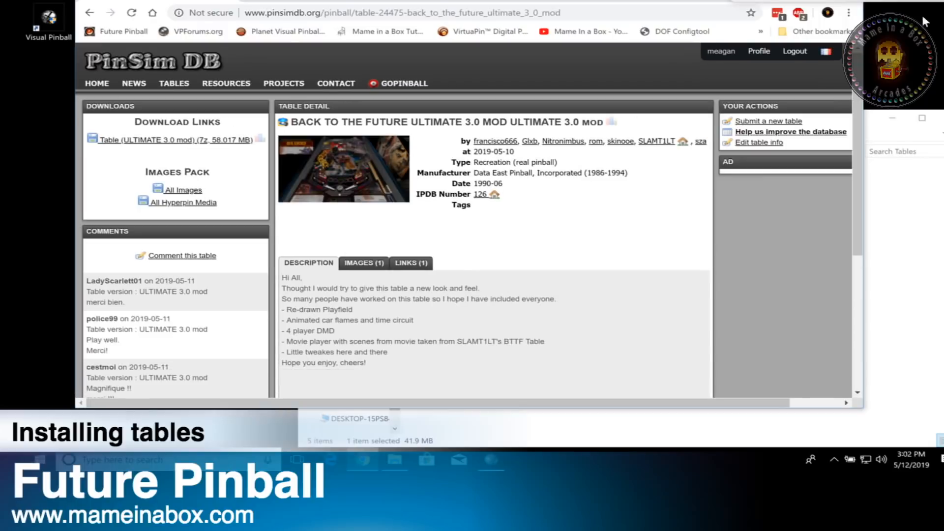
{"action": "mouse_move", "coordinate": [152, 125]}
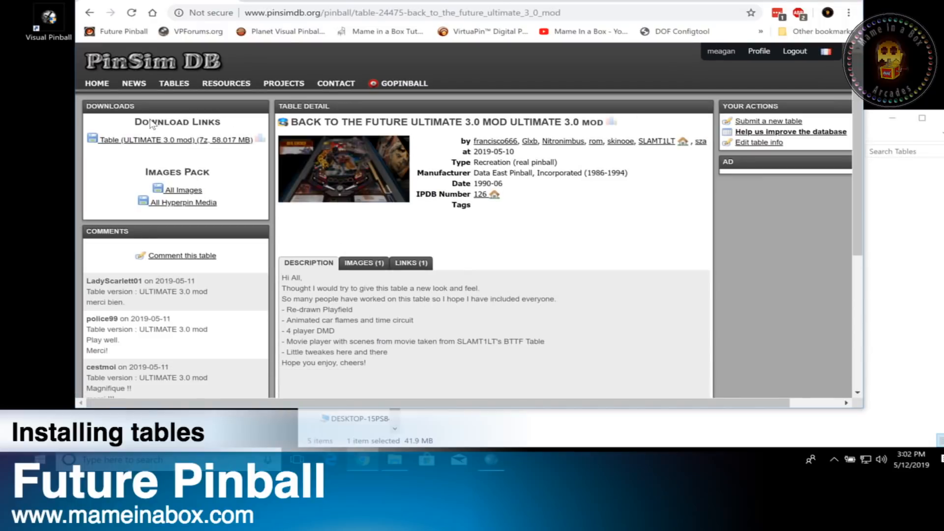
{"action": "left_click", "coordinate": [174, 139]}
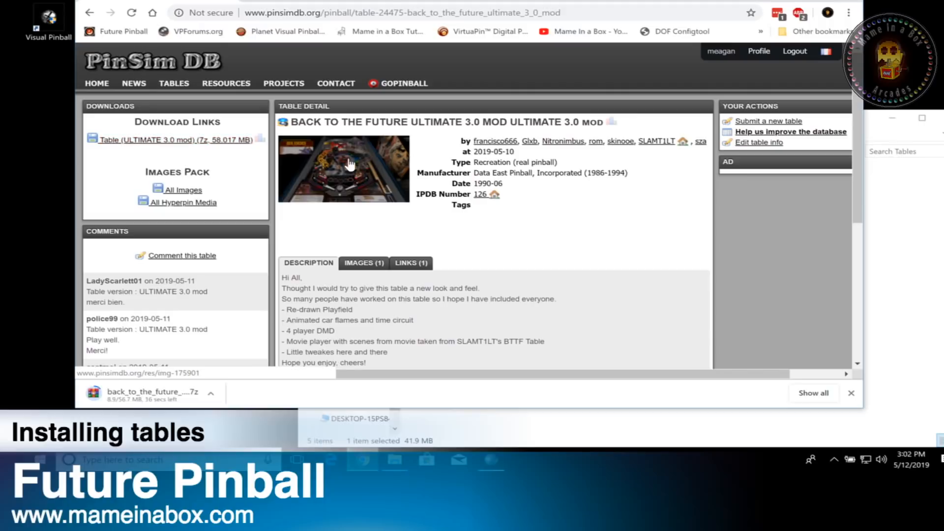
{"action": "left_click", "coordinate": [343, 169]}
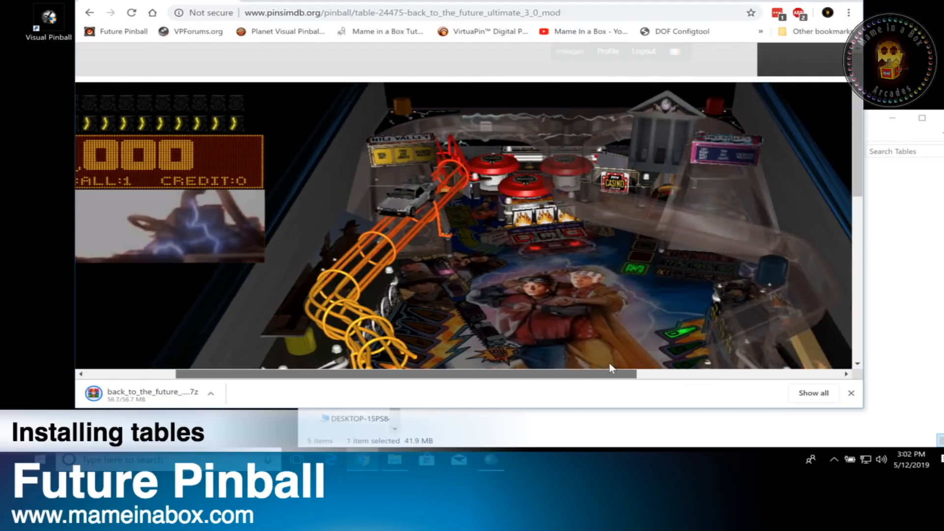
{"action": "scroll", "scroll_direction": "down", "scroll_amount": 3}
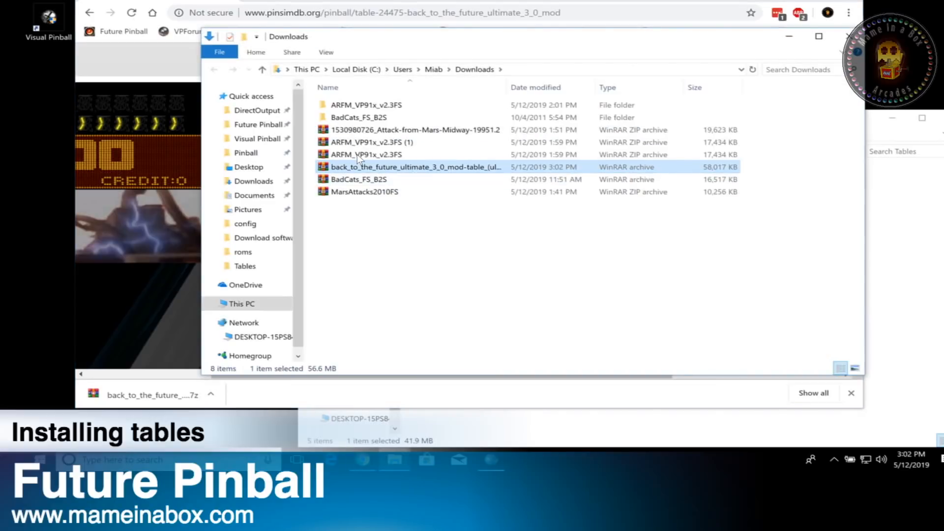
Extract the Back to the Future archive into its own folder and open the BTTFMOD folder.
{"action": "left_click", "coordinate": [260, 124]}
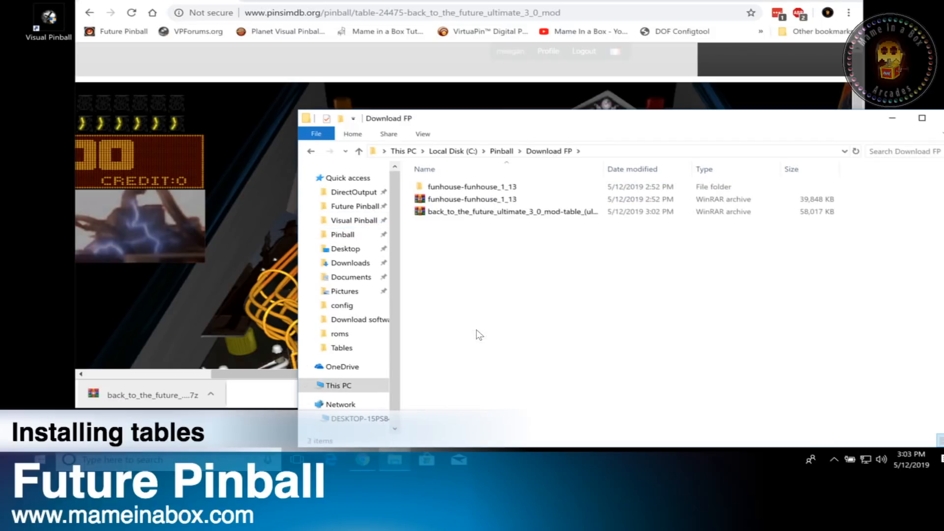
{"action": "right_click", "coordinate": [511, 211]}
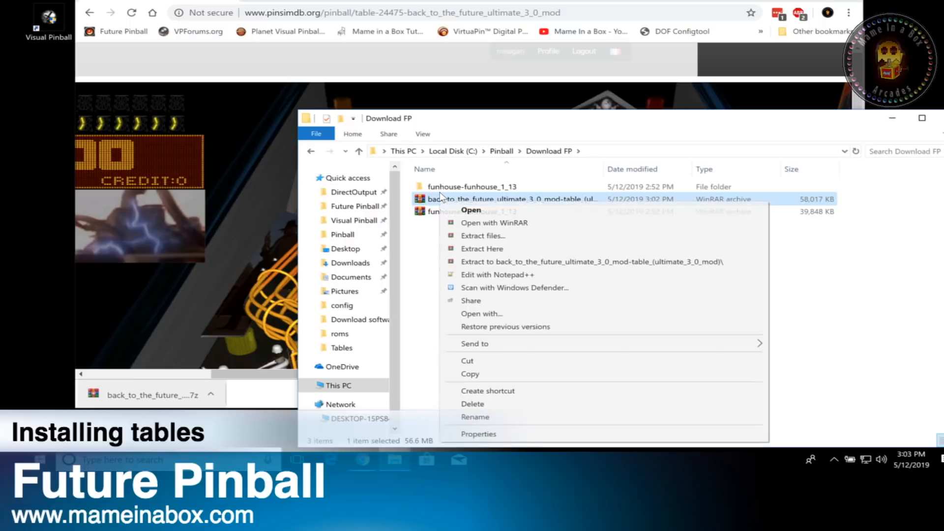
{"action": "left_click", "coordinate": [489, 252]}
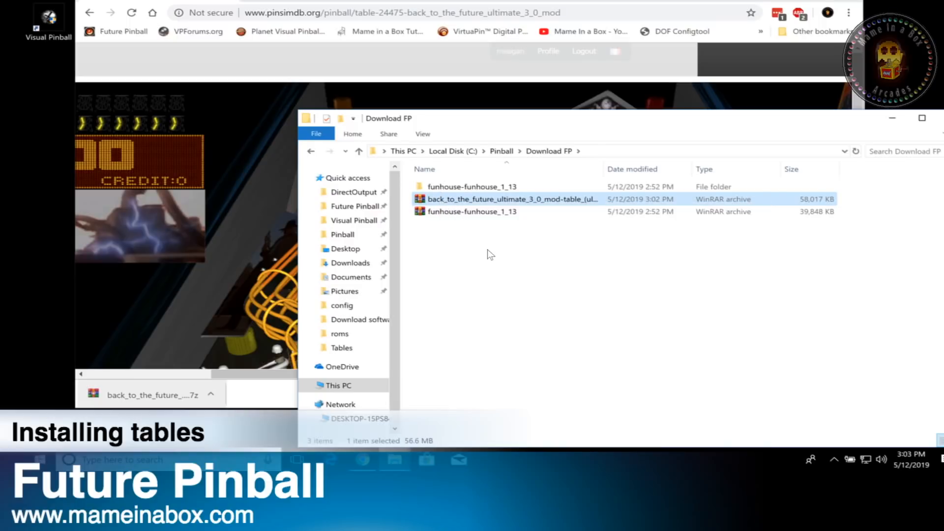
{"action": "double_click", "coordinate": [508, 199]}
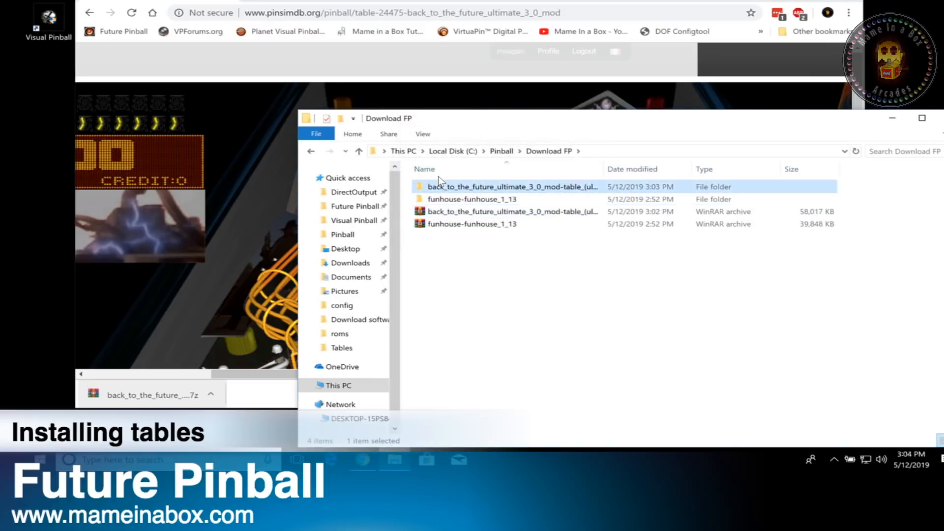
{"action": "double_click", "coordinate": [513, 186]}
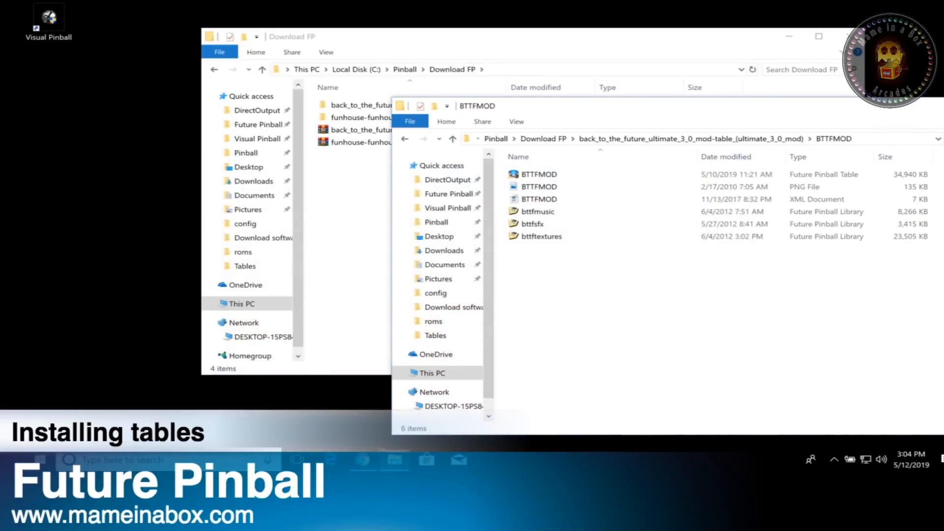
Place Download FP beside Future Pinball's Libraries folder and move in the bttf library files.
{"action": "left_click", "coordinate": [283, 37]}
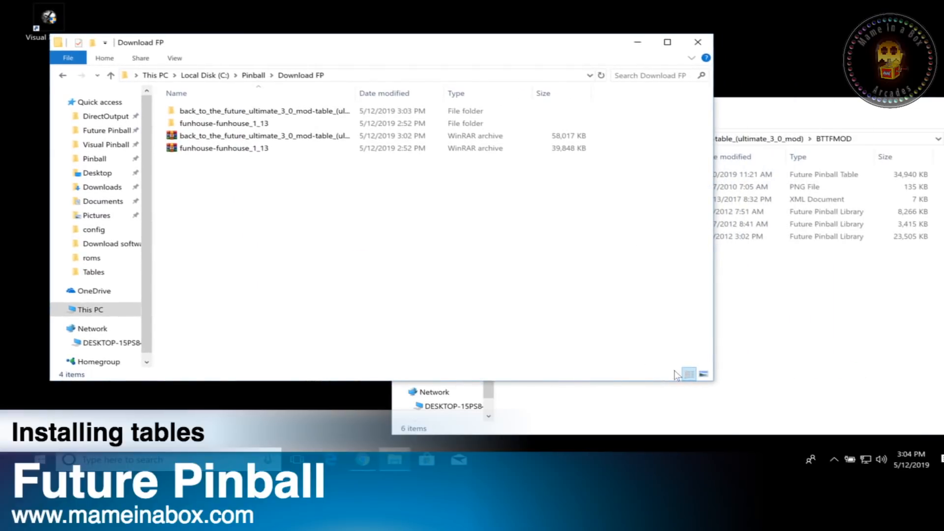
{"action": "mouse_move", "coordinate": [413, 375]}
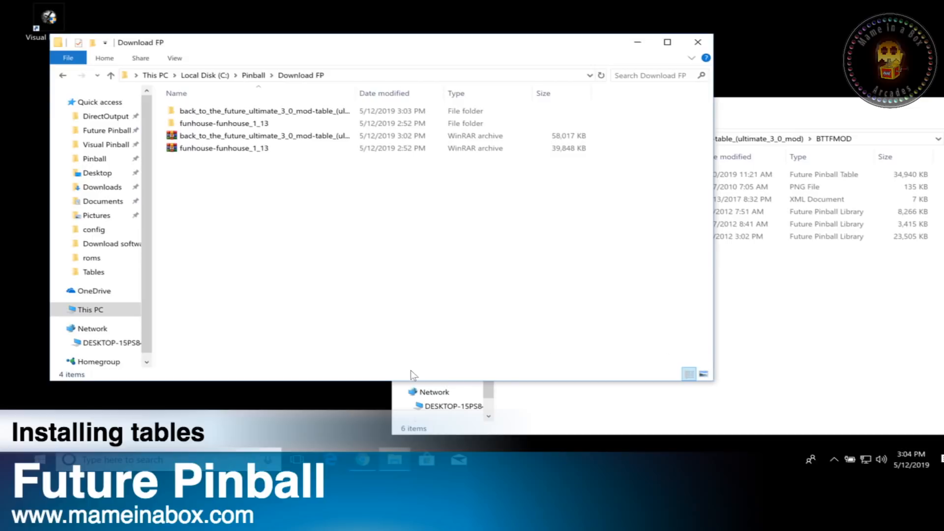
{"action": "mouse_move", "coordinate": [763, 344]}
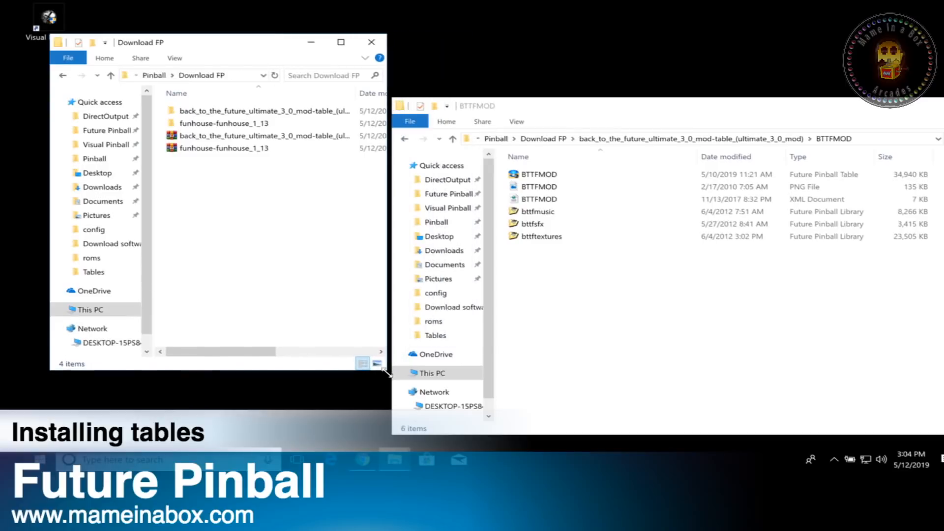
{"action": "left_click", "coordinate": [107, 130]}
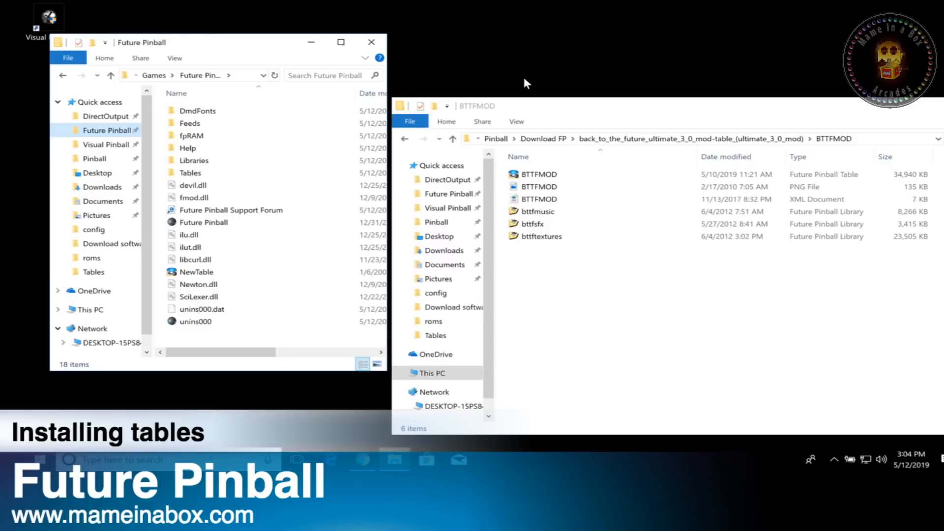
{"action": "left_click", "coordinate": [193, 161]}
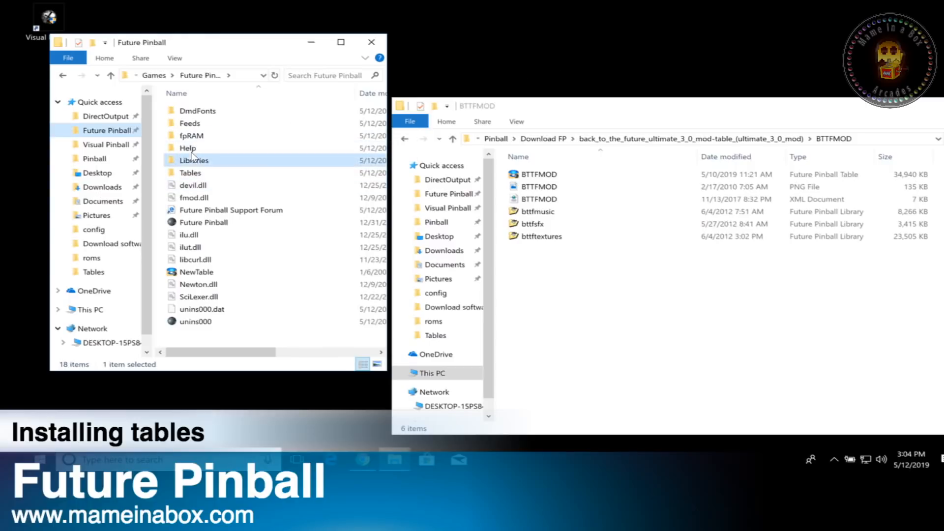
{"action": "double_click", "coordinate": [193, 159]}
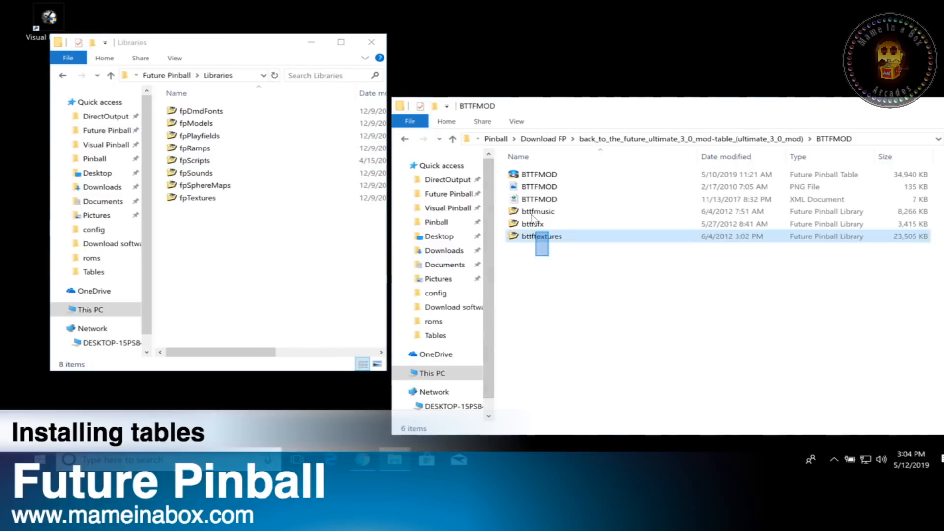
{"action": "left_click", "coordinate": [536, 211]}
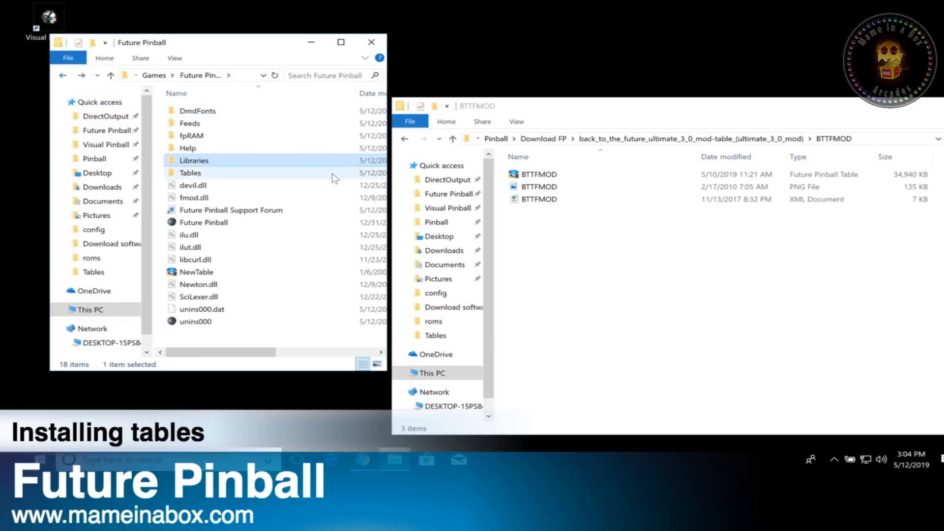
Open Future Pinball's Tables folder and move BTTFMOD.fpt and its XML physics file into it.
{"action": "left_click", "coordinate": [190, 172]}
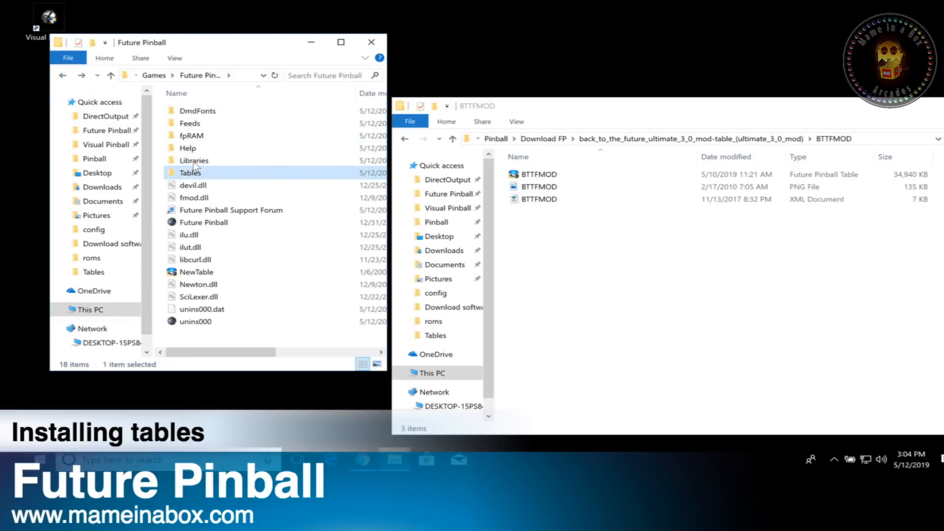
{"action": "double_click", "coordinate": [190, 173]}
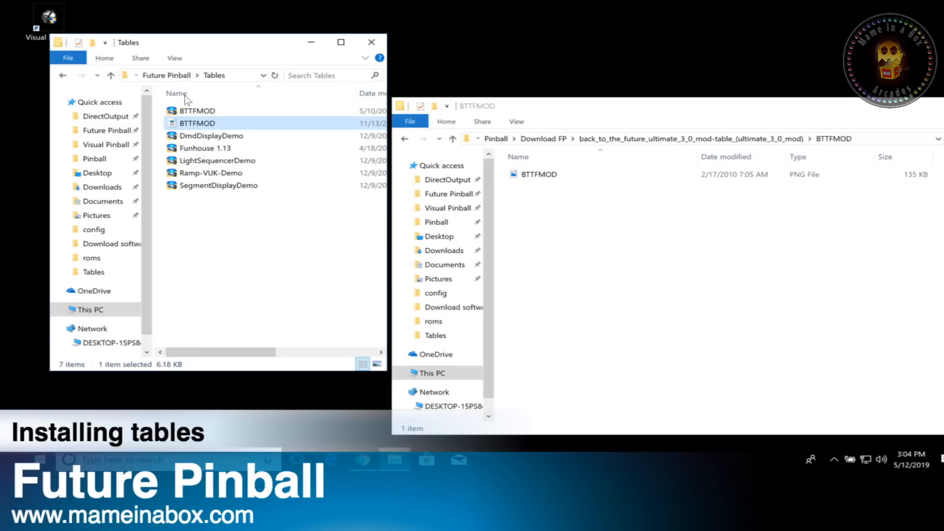
{"action": "left_click", "coordinate": [196, 111]}
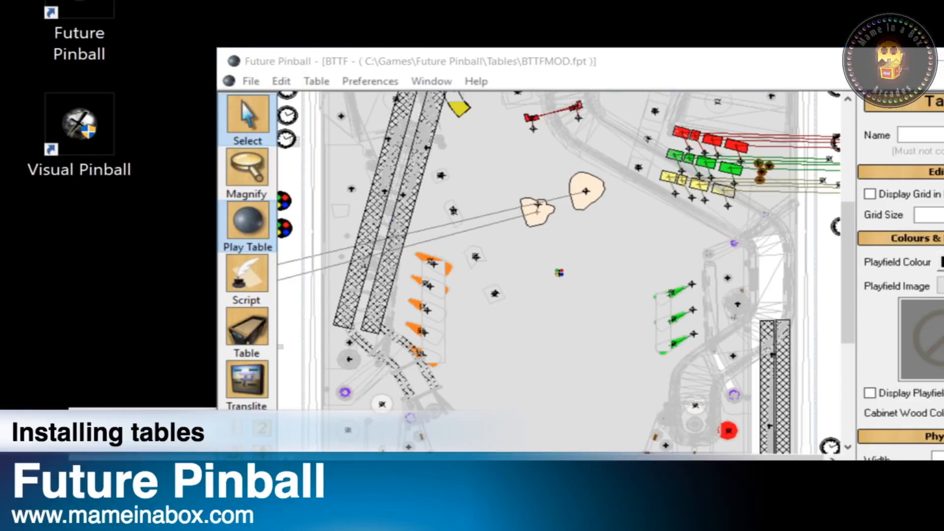
Launch BTTFMOD.fpt from the editor with Play Table.
{"action": "left_click", "coordinate": [247, 220]}
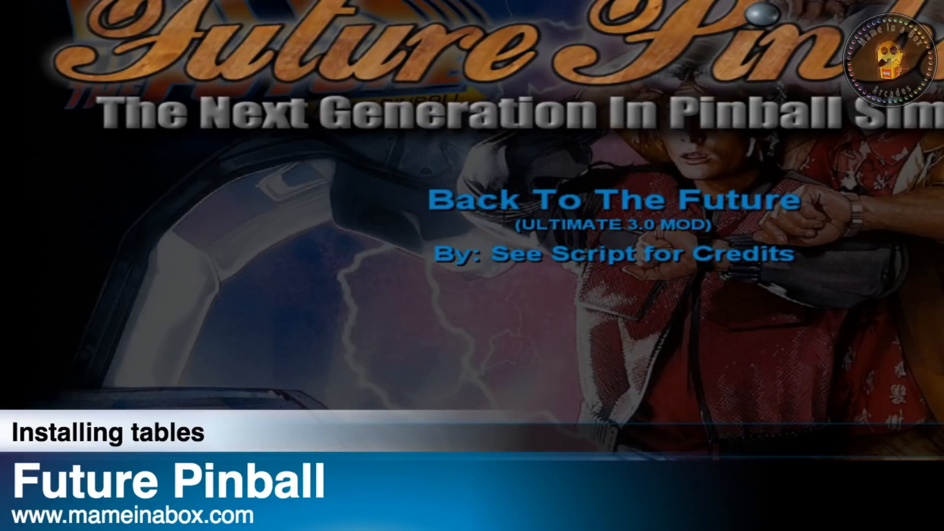